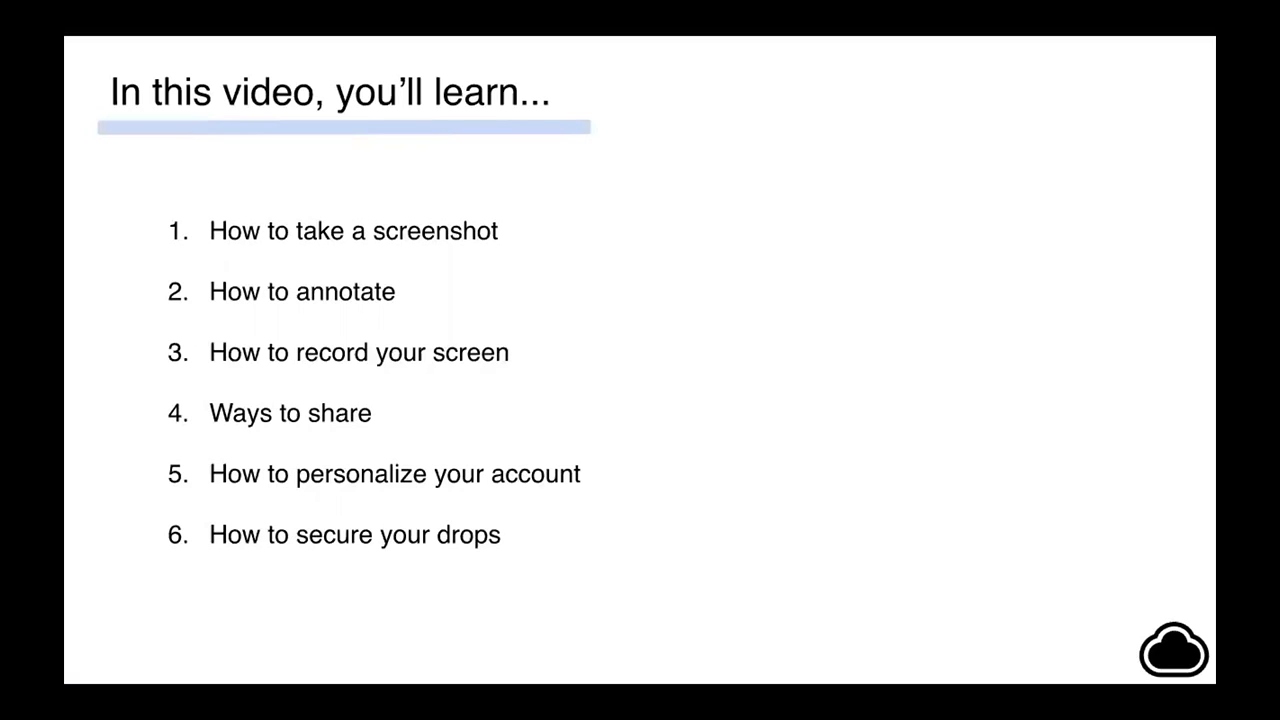
# Show the CloudApp menu bar panel of recent drops, close it, and reopen it.
pyautogui.press('Right')
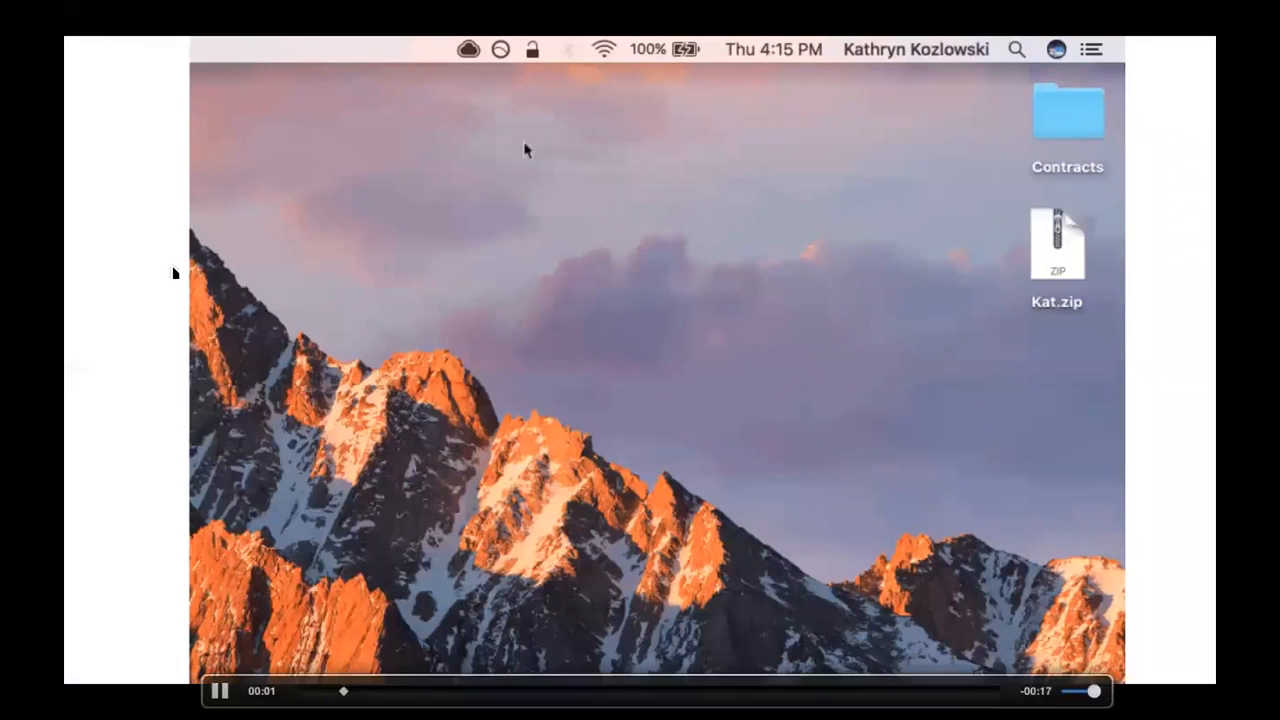
pyautogui.click(468, 48)
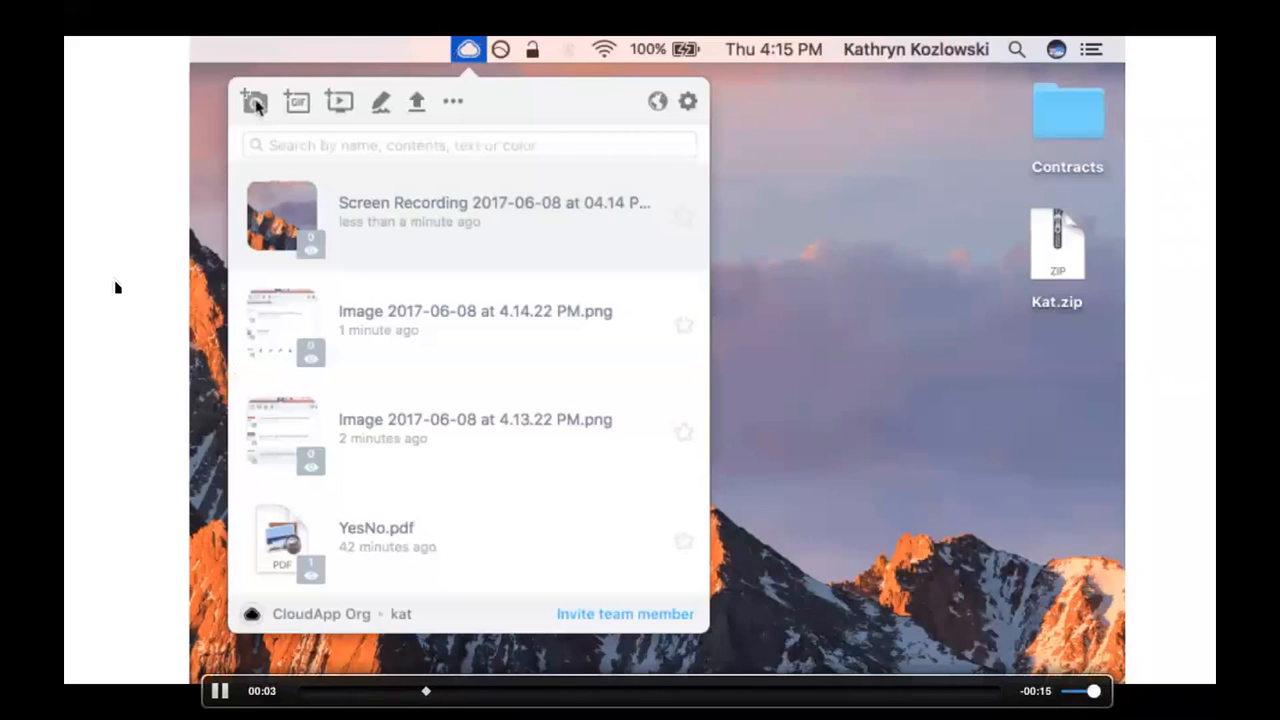
pyautogui.moveTo(254, 100)
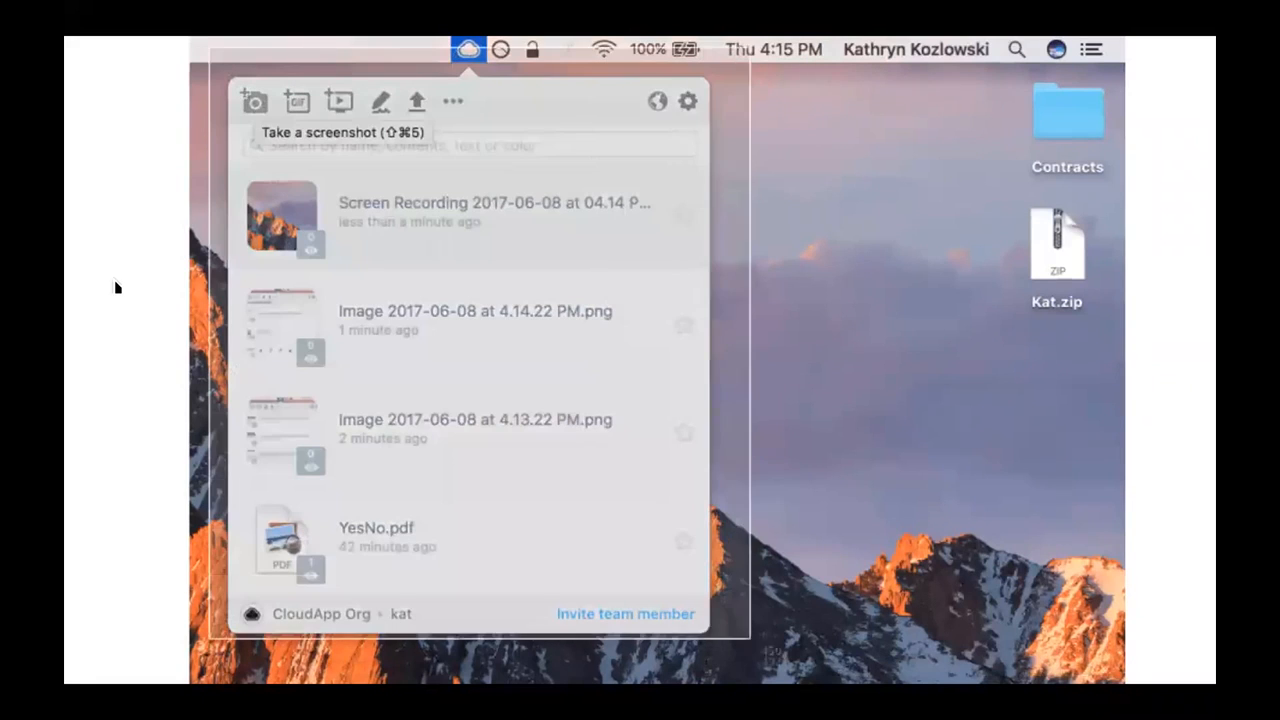
pyautogui.click(254, 100)
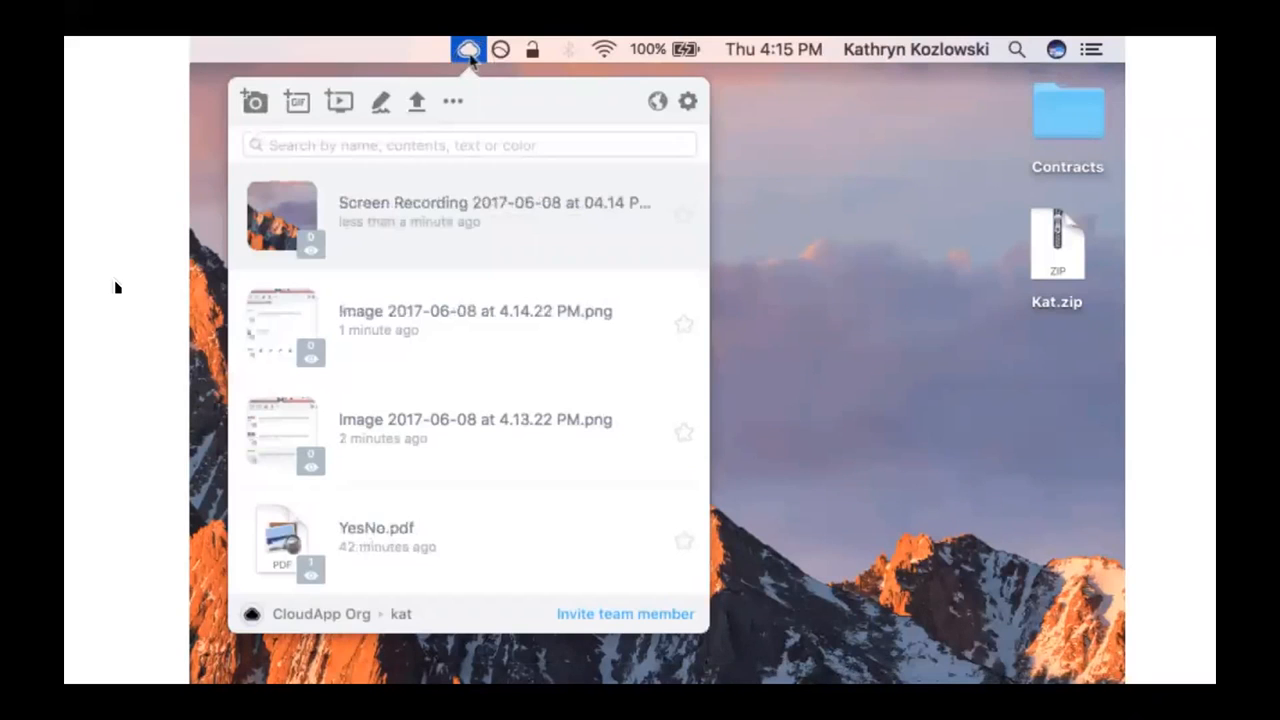
pyautogui.moveTo(254, 100)
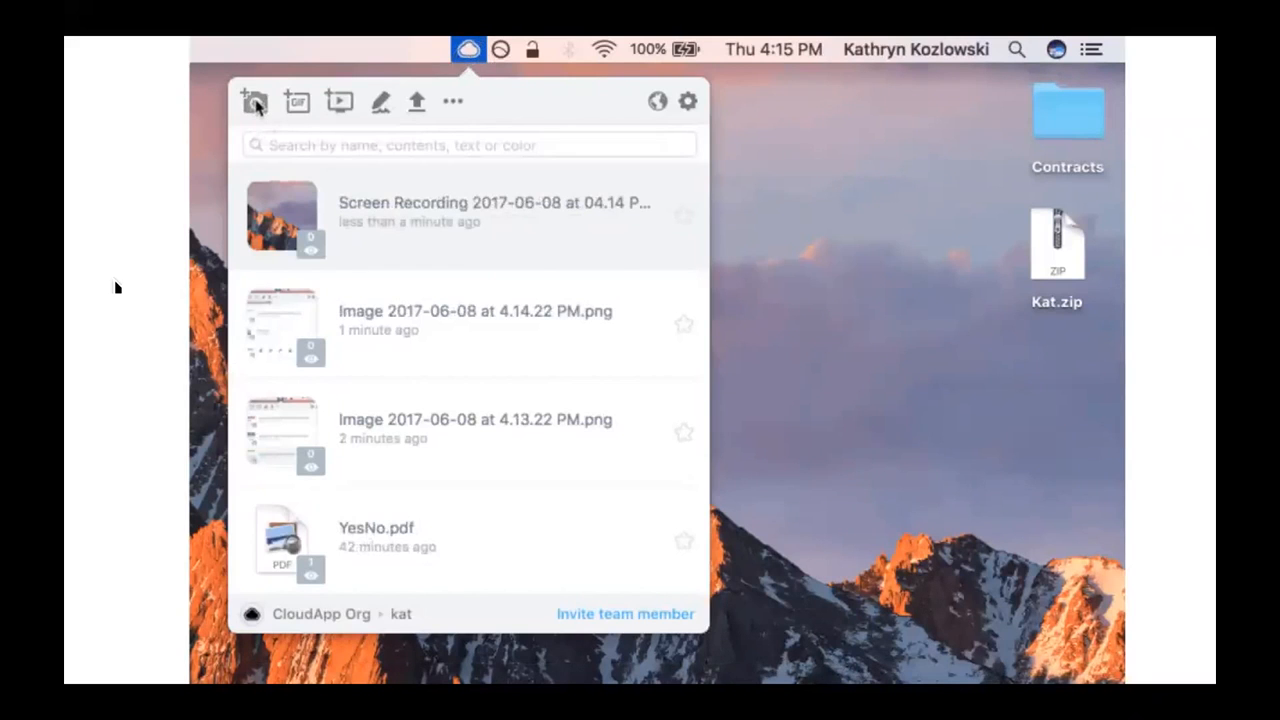
pyautogui.moveTo(254, 100)
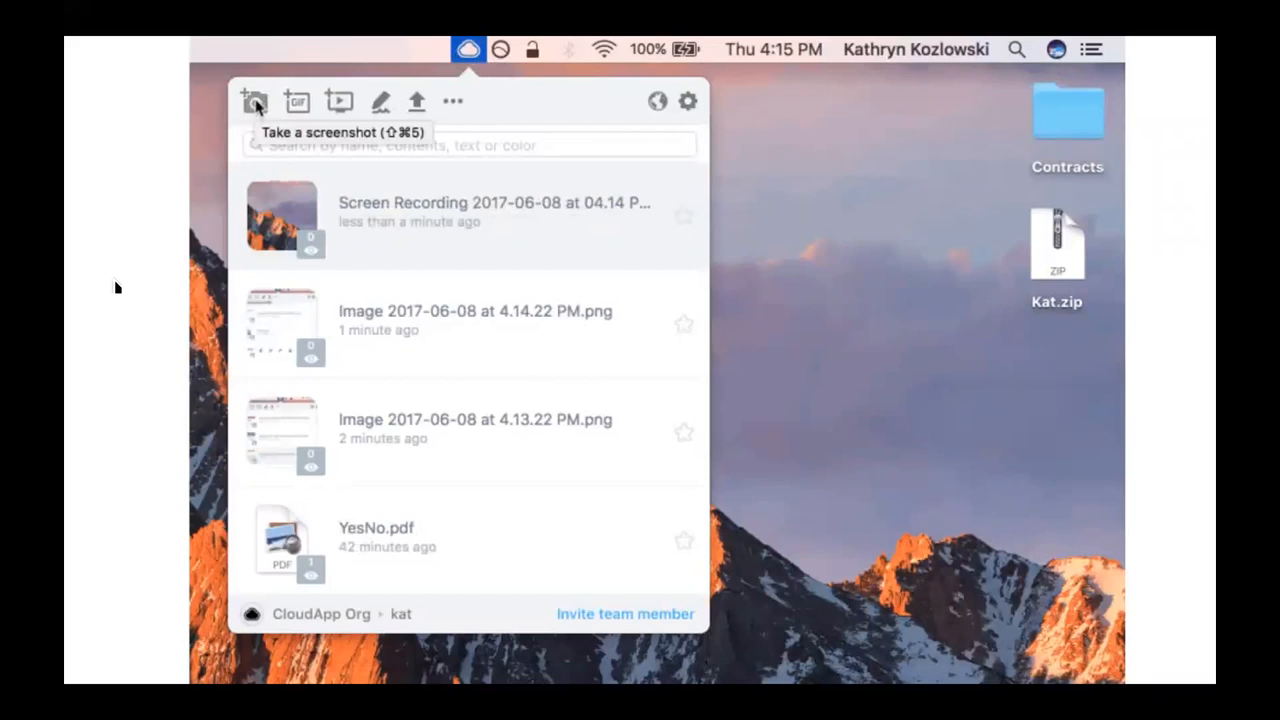
pyautogui.click(252, 100)
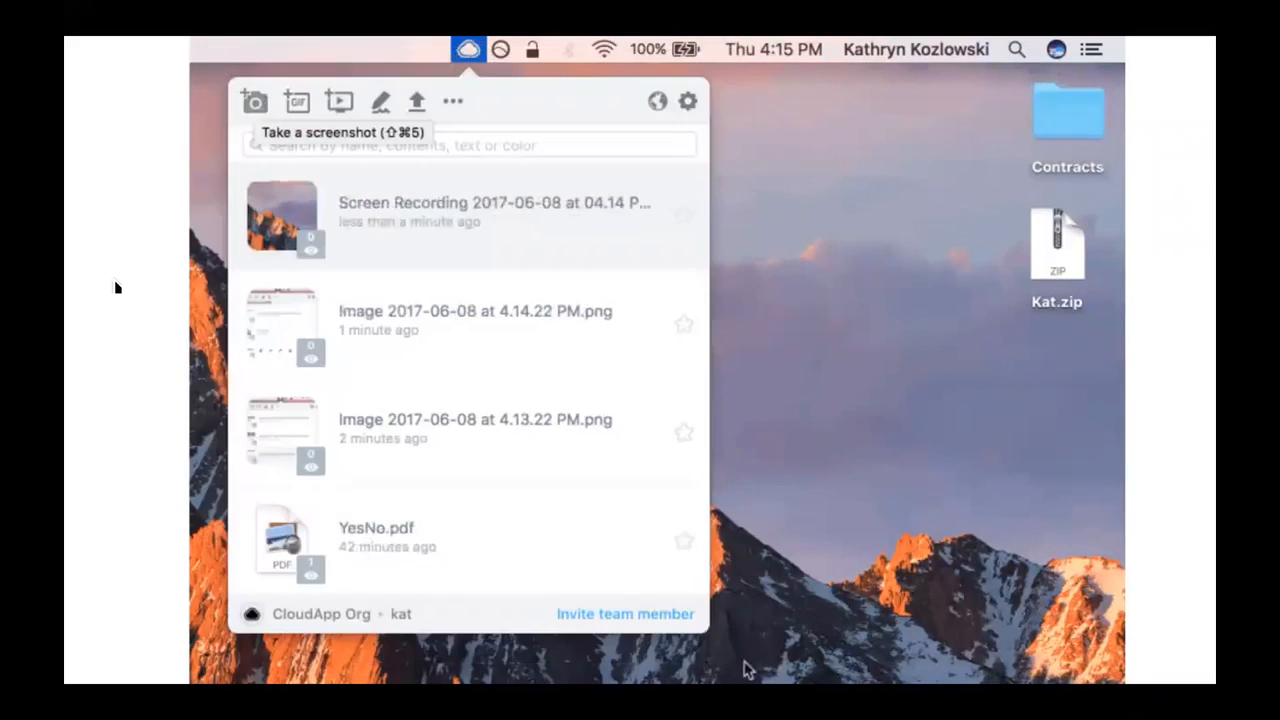
pyautogui.click(254, 100)
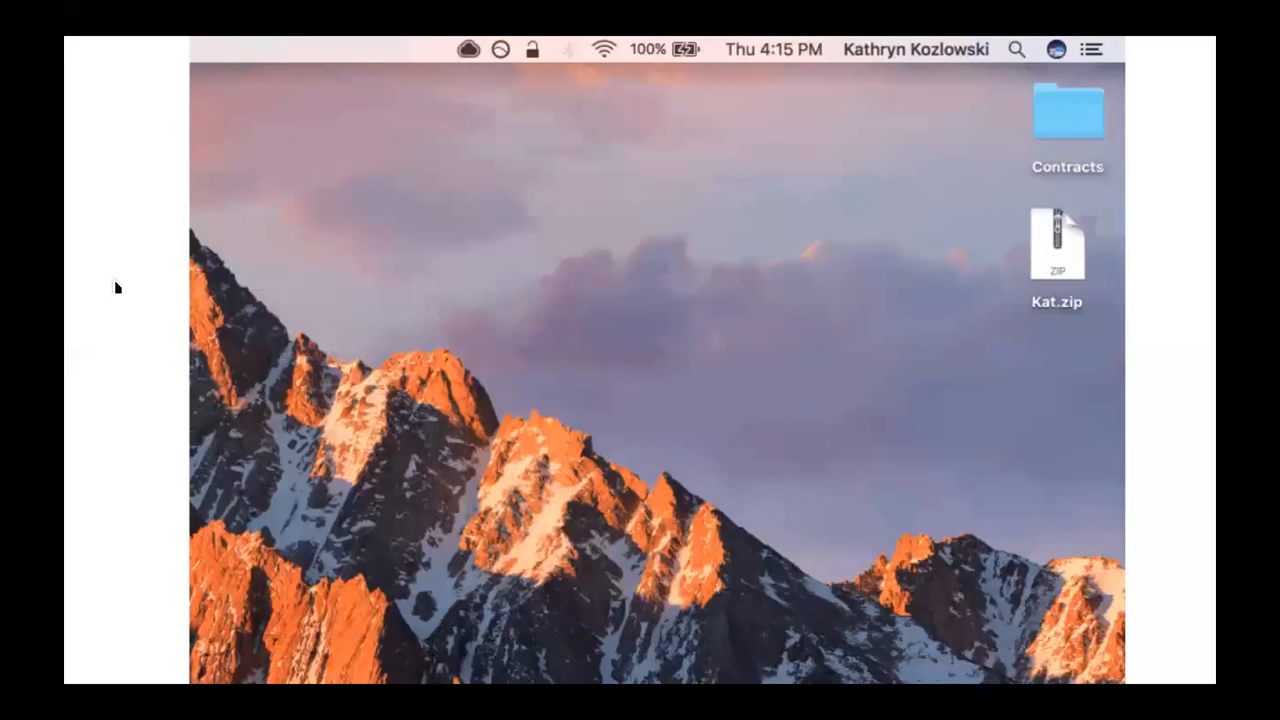
pyautogui.click(468, 48)
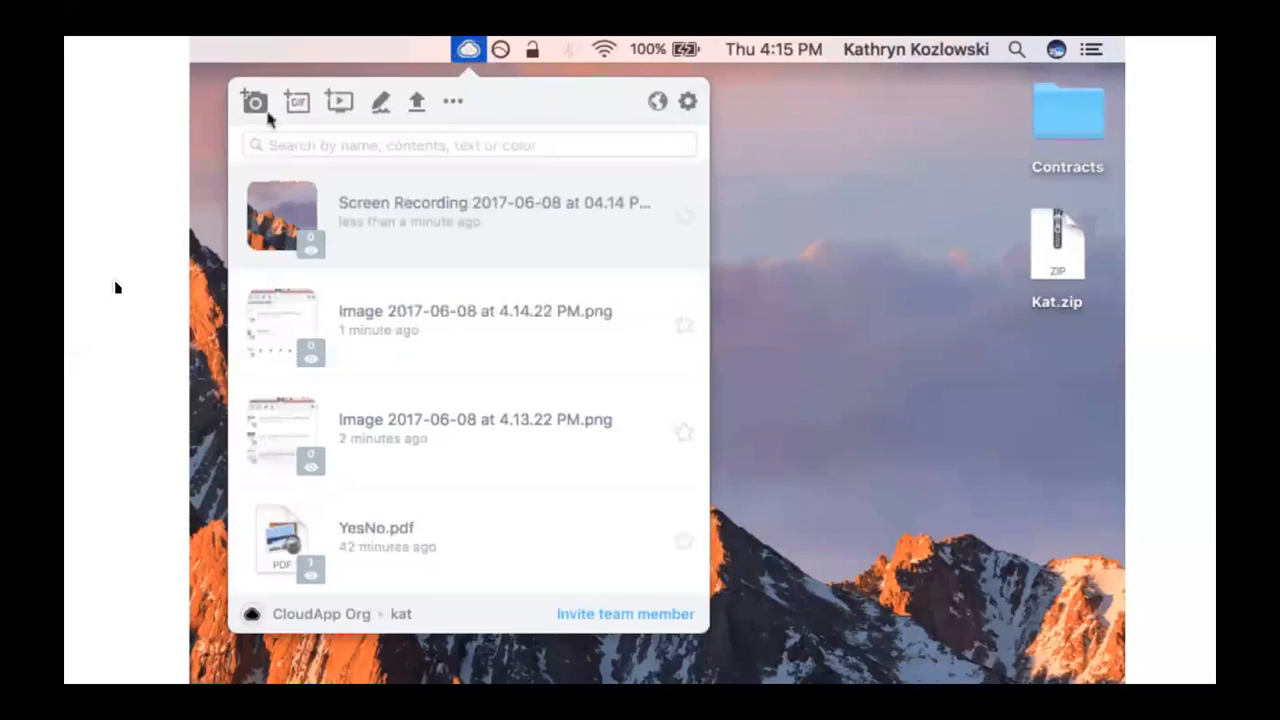
pyautogui.moveTo(254, 100)
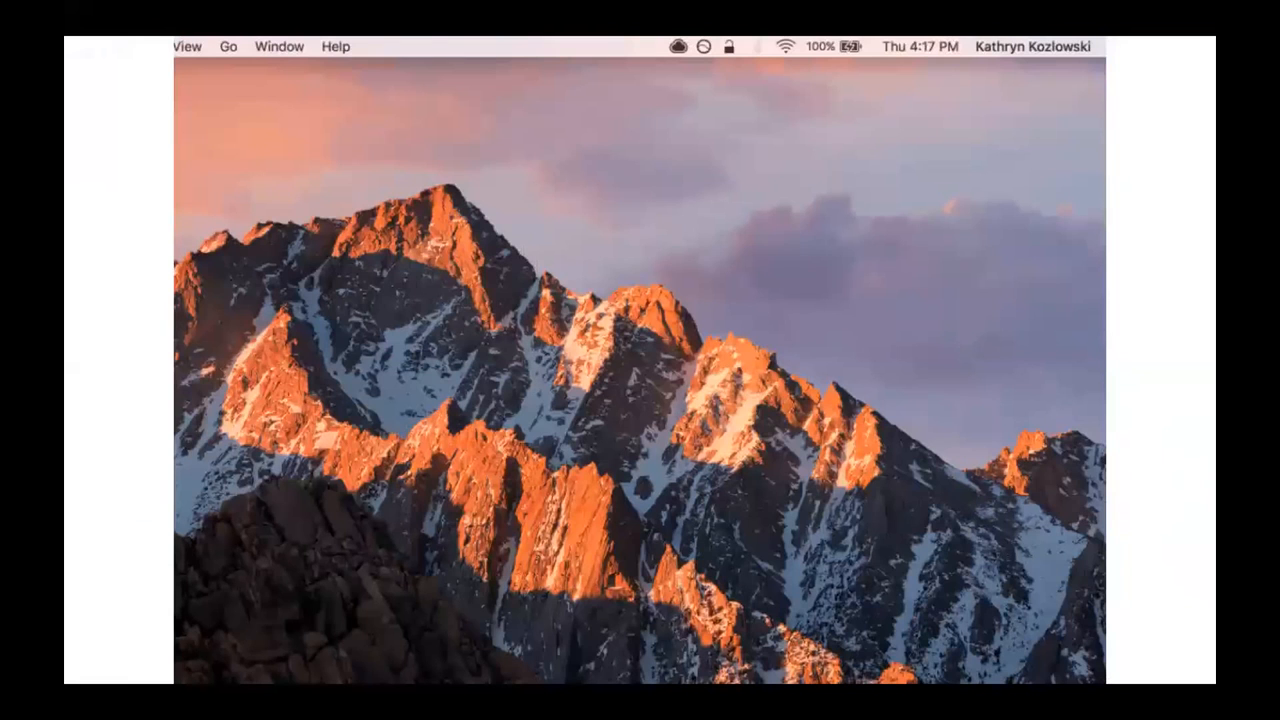
pyautogui.moveTo(712, 344)
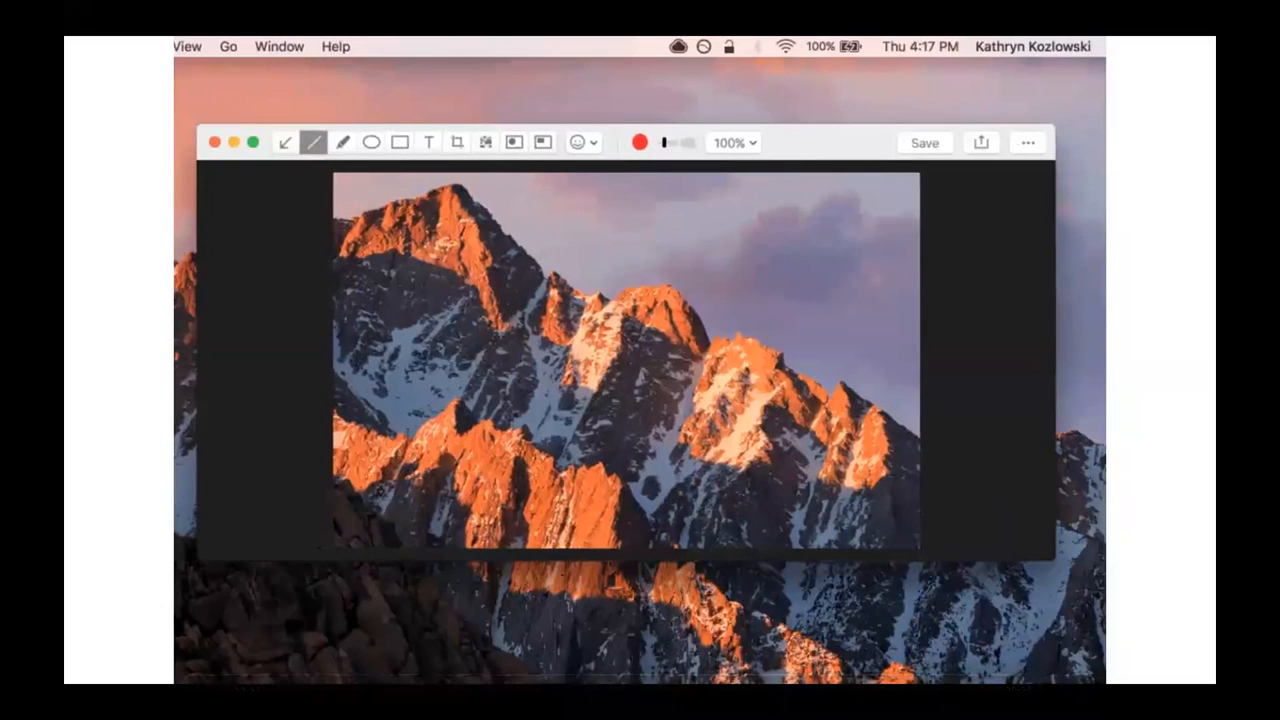
# Add the text 'this is so cool!', a sunglasses emoji and a red arrow to the mountain screenshot and save it to CloudApp.
pyautogui.click(428, 142)
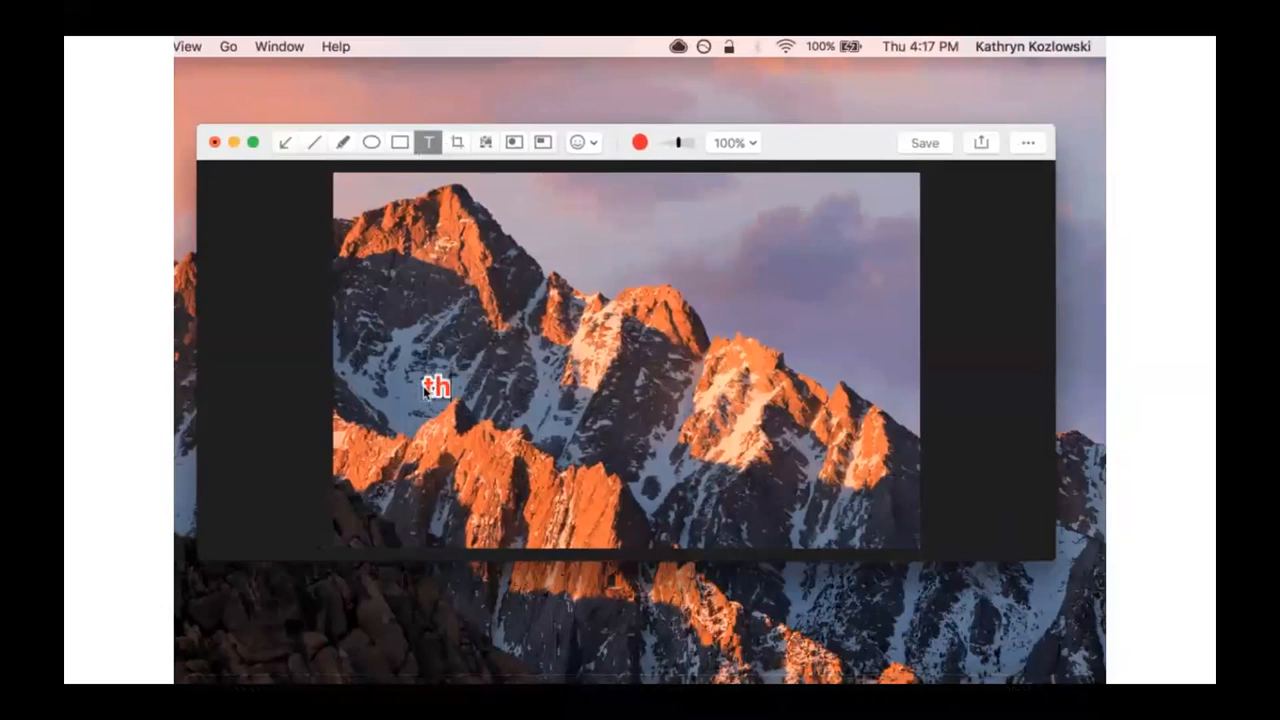
pyautogui.write('this is so cool!')
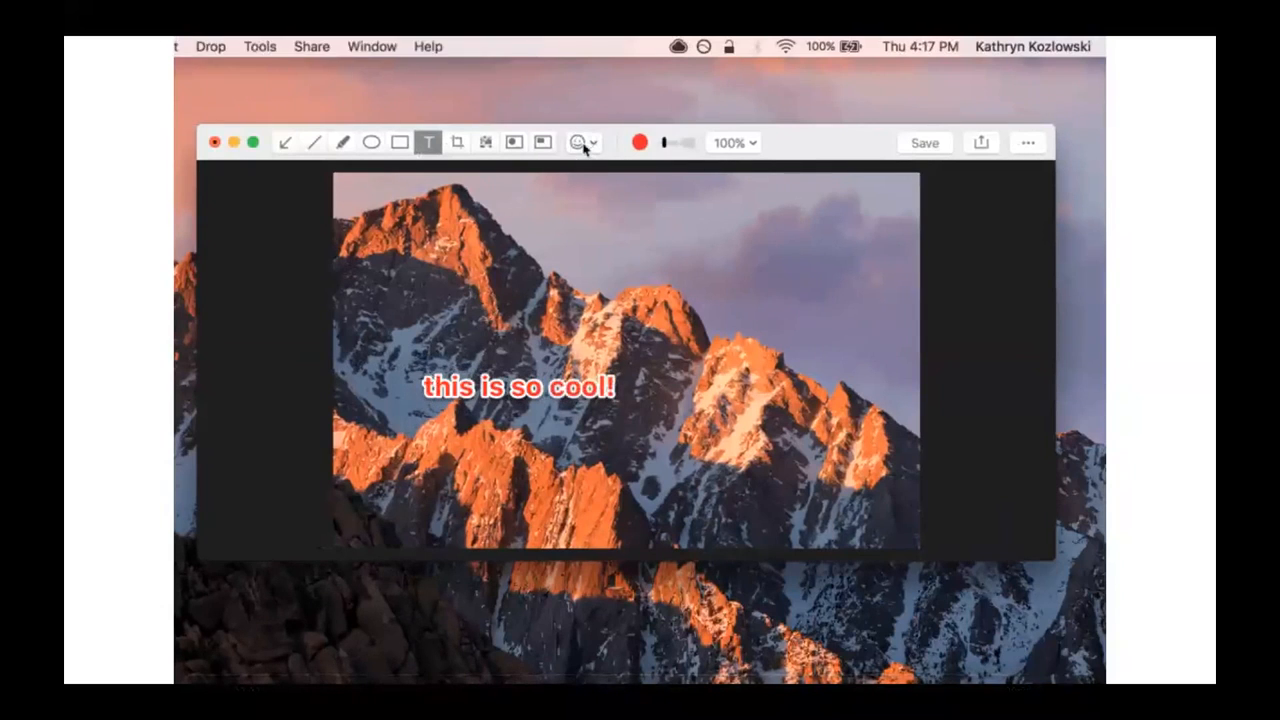
pyautogui.click(578, 142)
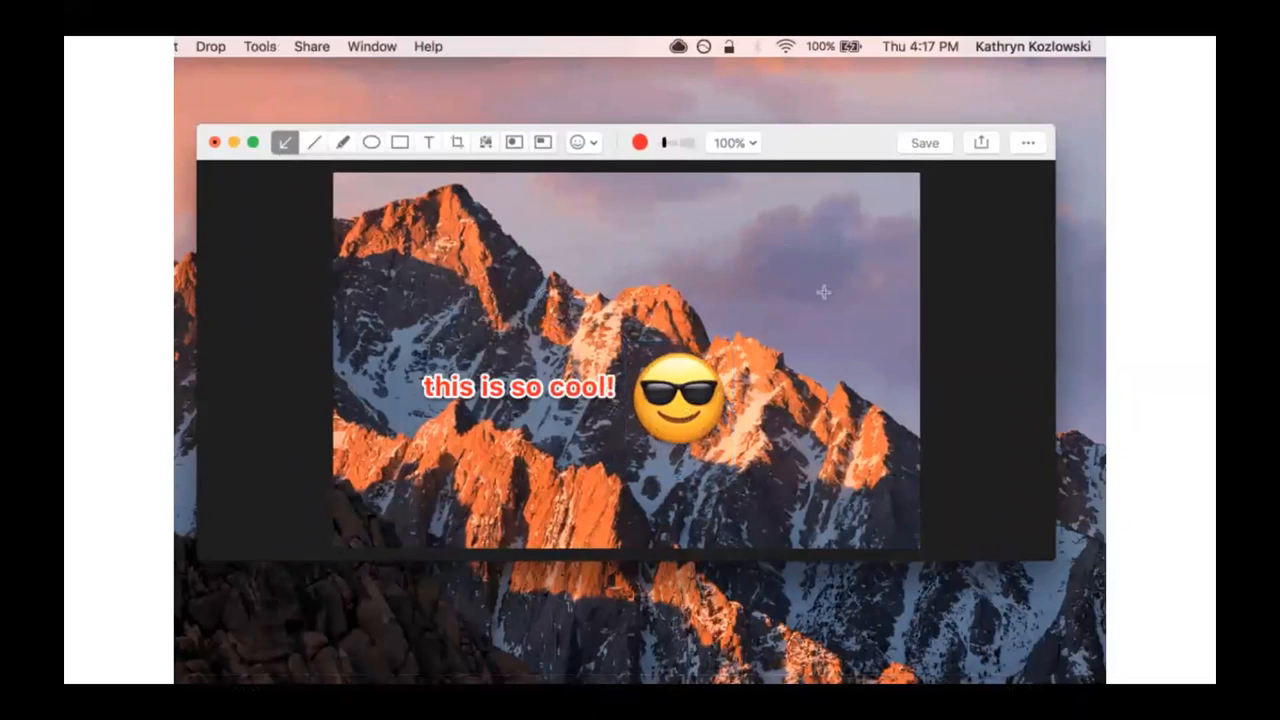
pyautogui.moveTo(824, 304); pyautogui.dragTo(496, 200)
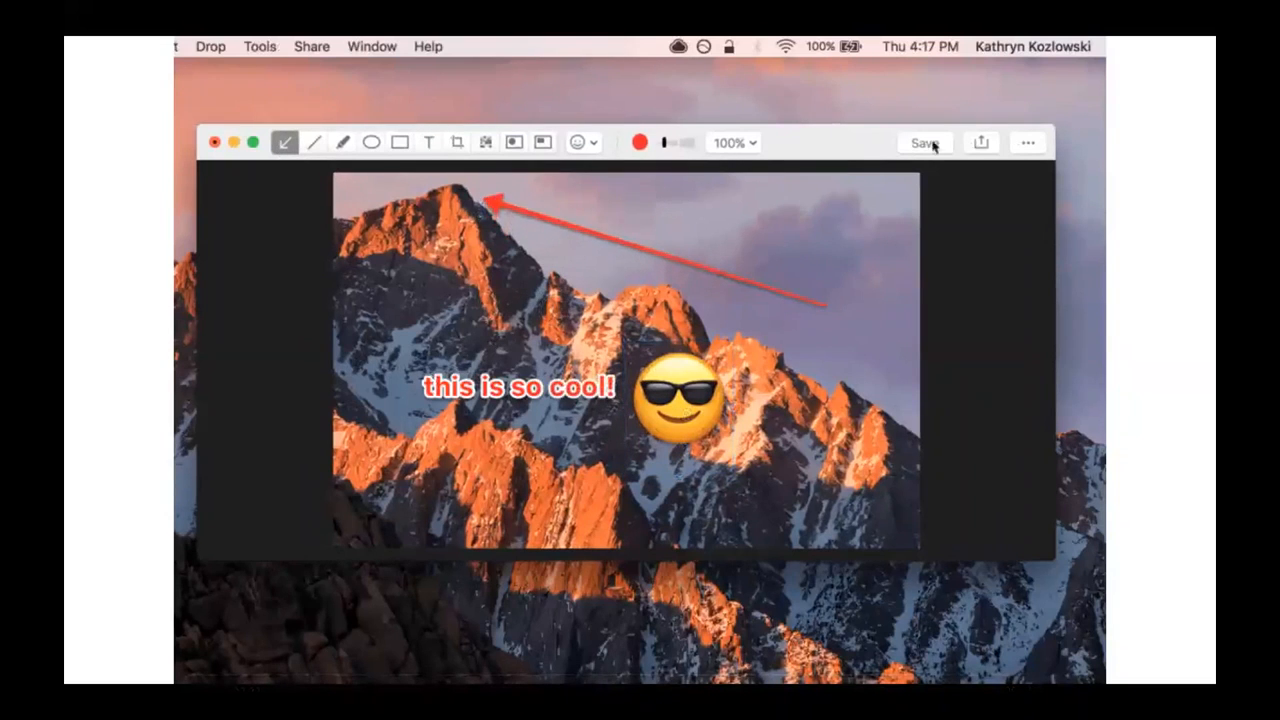
pyautogui.click(922, 142)
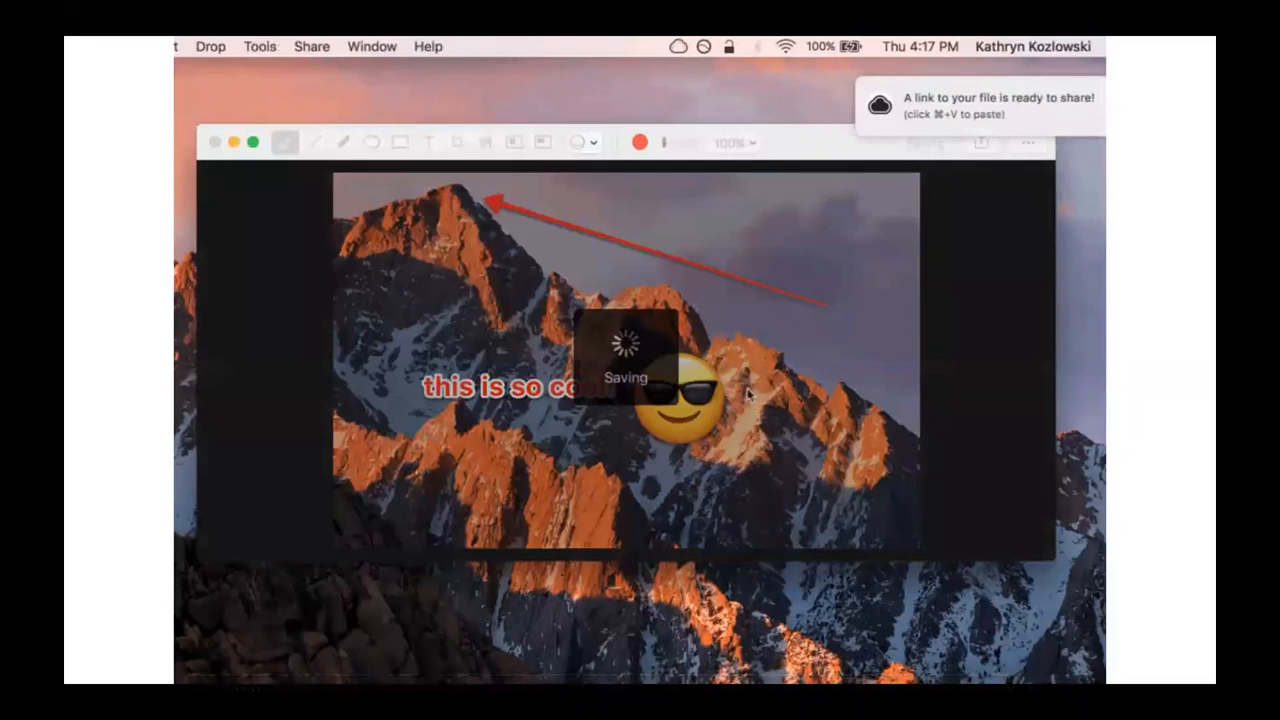
pyautogui.moveTo(660, 120)
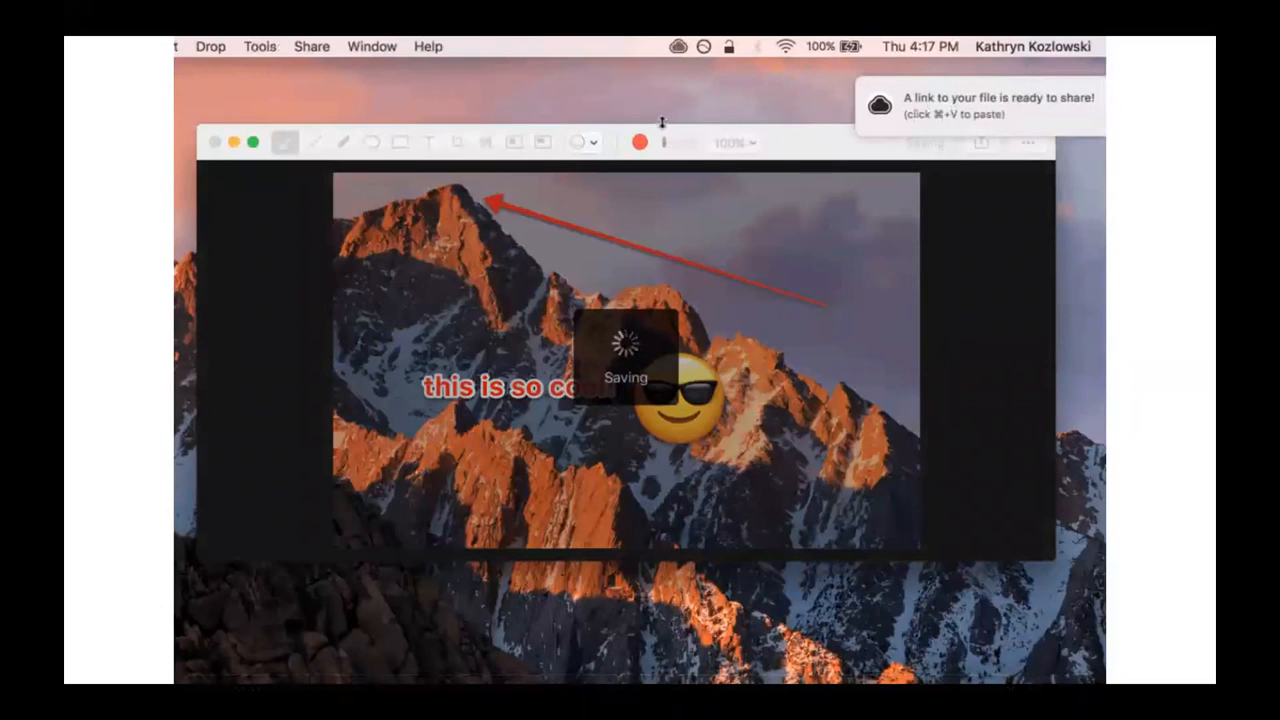
pyautogui.click(678, 46)
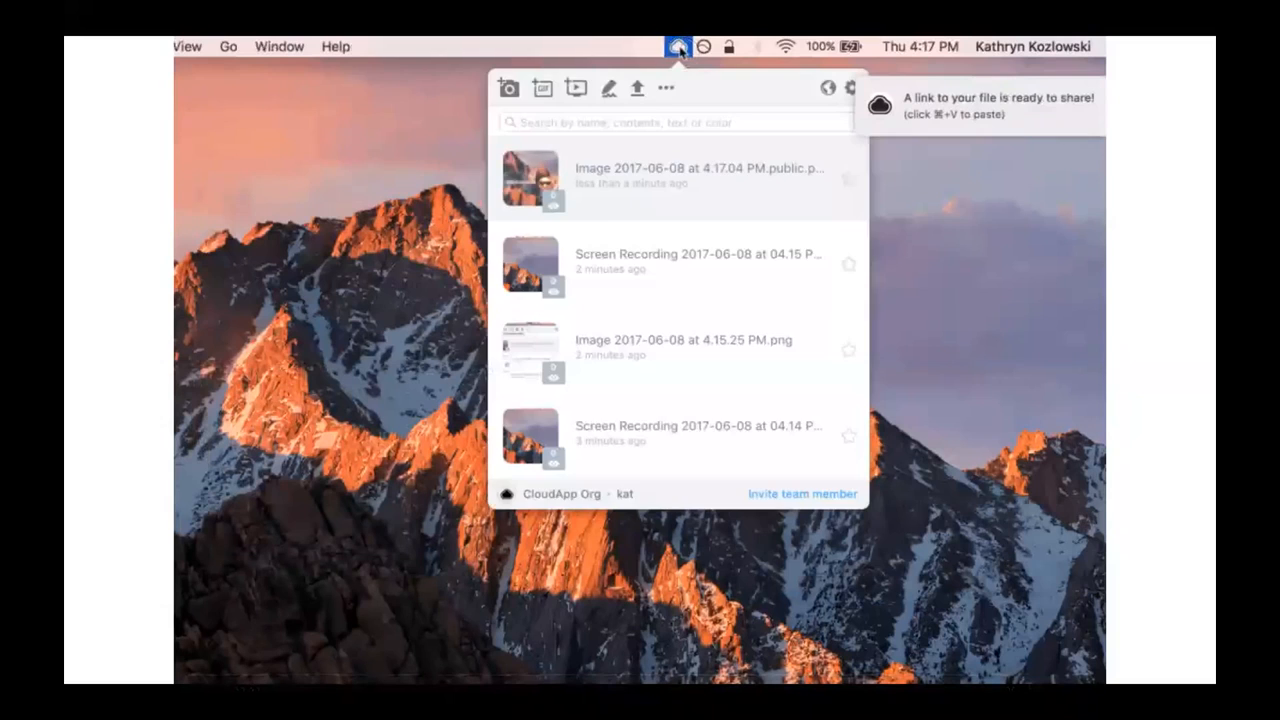
# Repeat the annotation: 'this is so cool!' text, sunglasses emoji and red arrow at the peak, then save the screenshot.
pyautogui.click(678, 46)
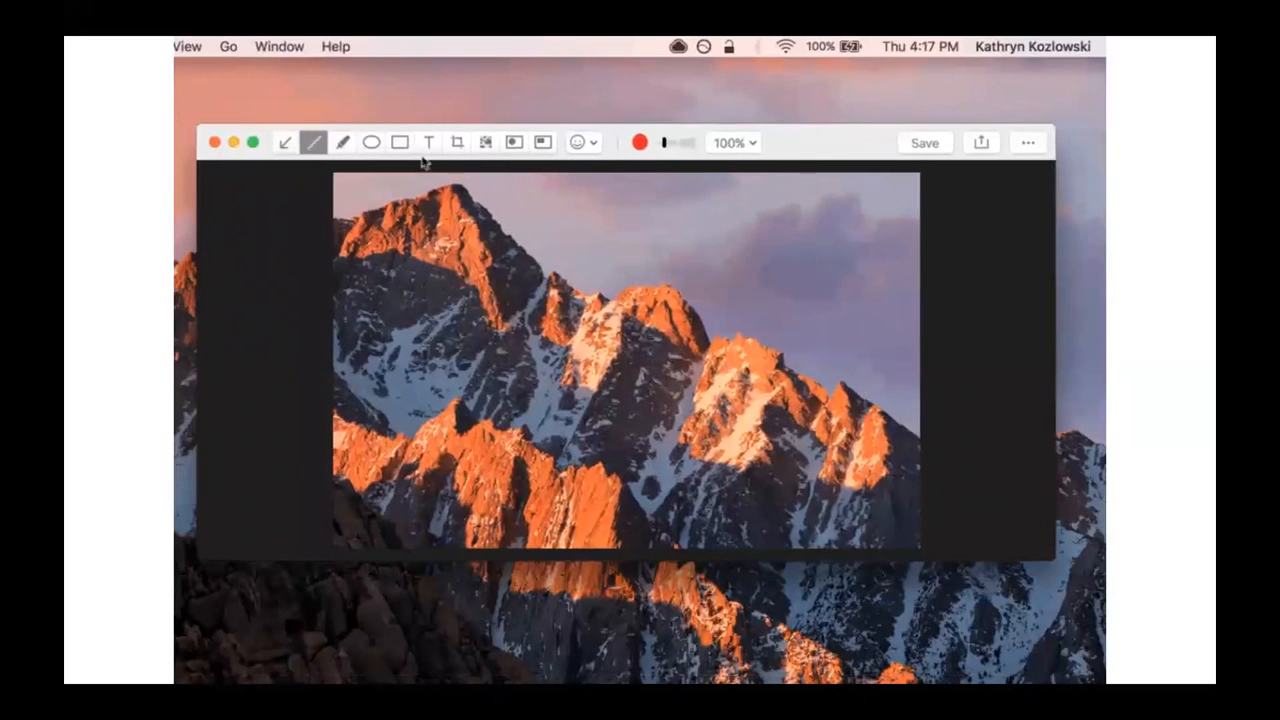
pyautogui.moveTo(438, 168)
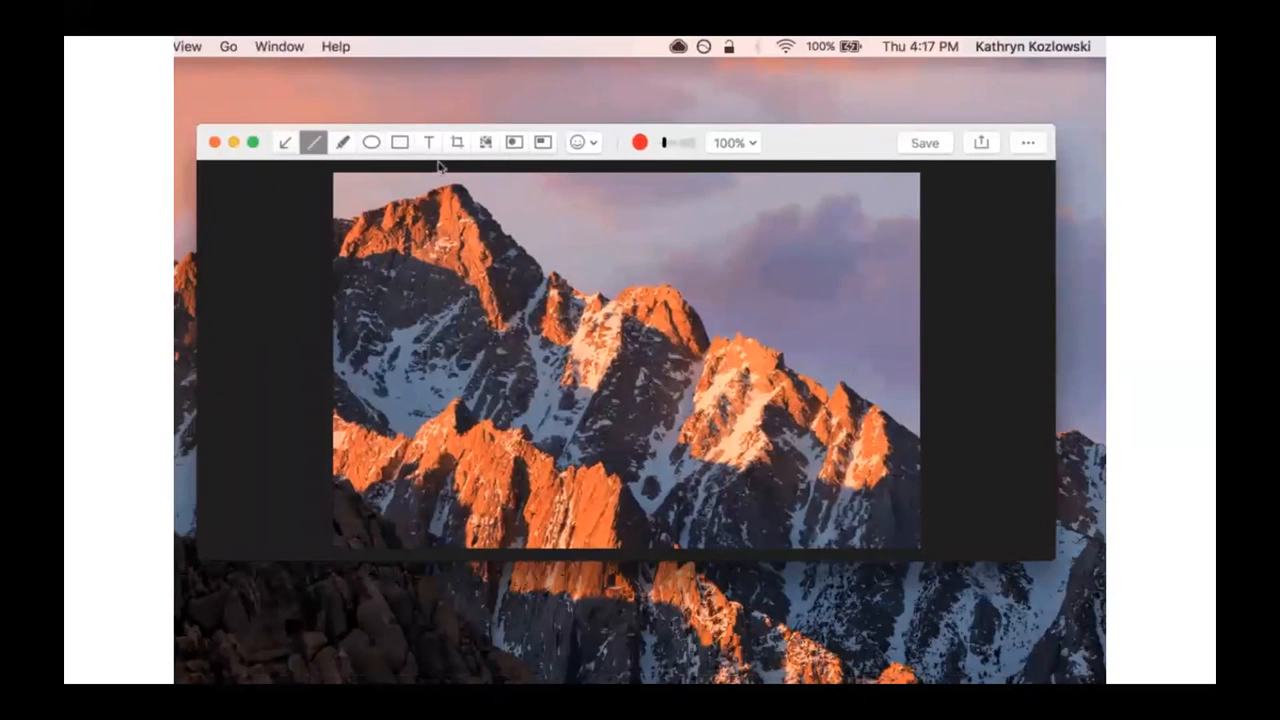
pyautogui.write('this is s')
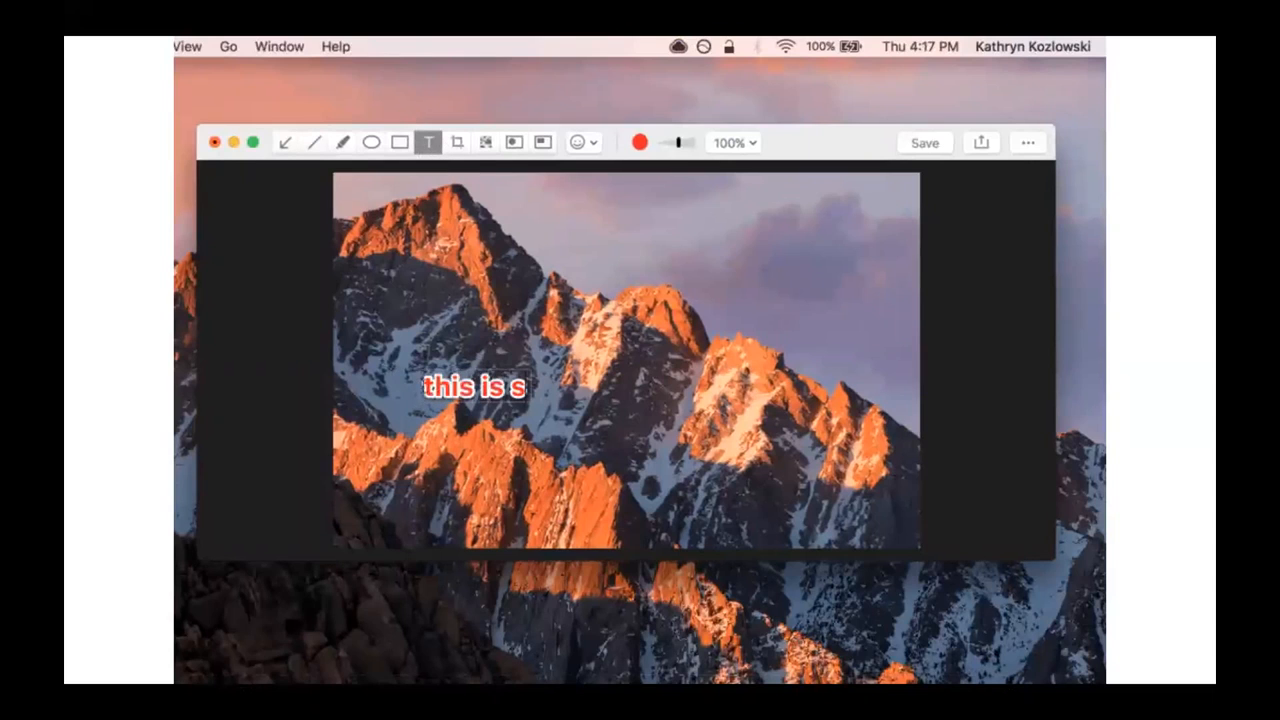
pyautogui.write('o cool!')
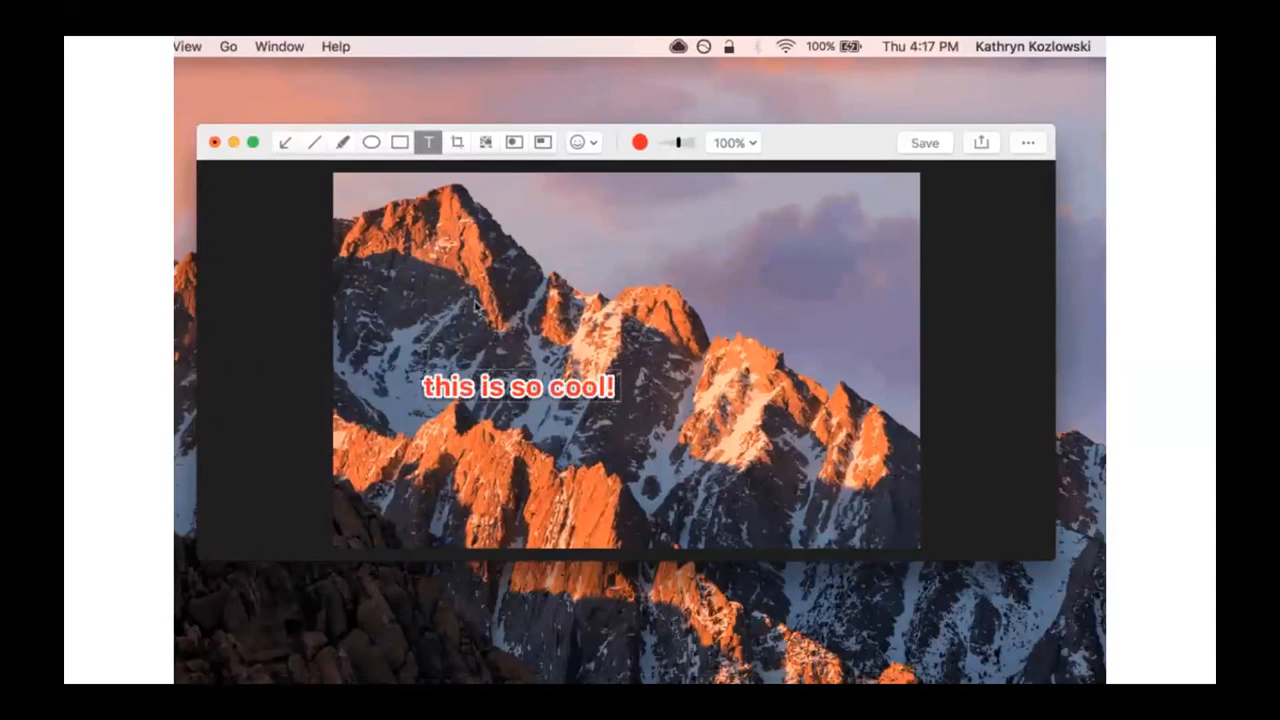
pyautogui.click(578, 142)
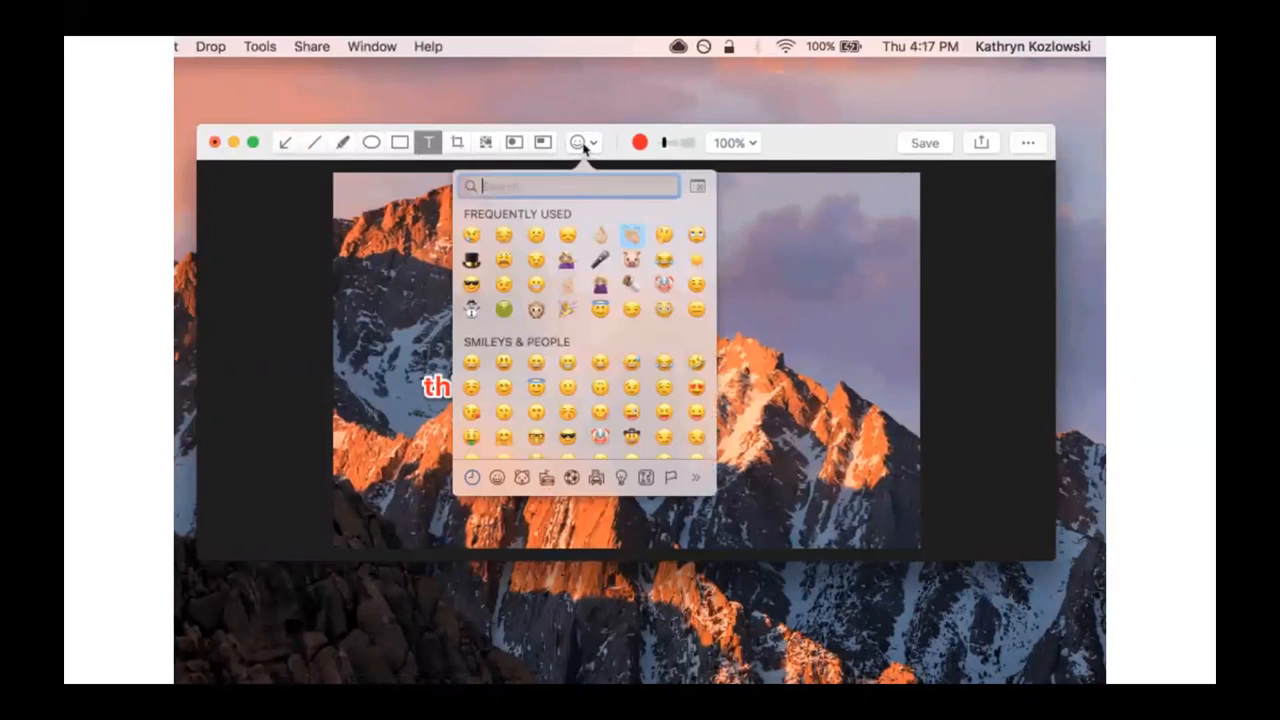
pyautogui.moveTo(484, 292)
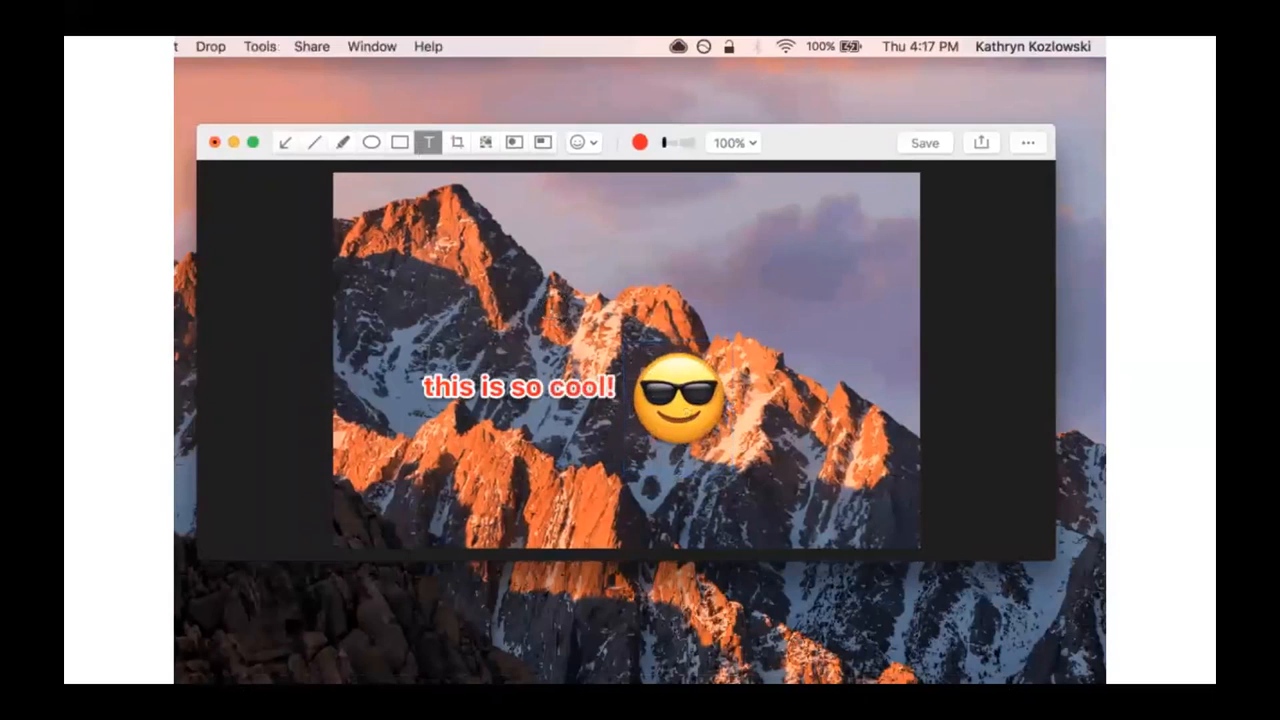
pyautogui.moveTo(824, 304); pyautogui.dragTo(484, 216)
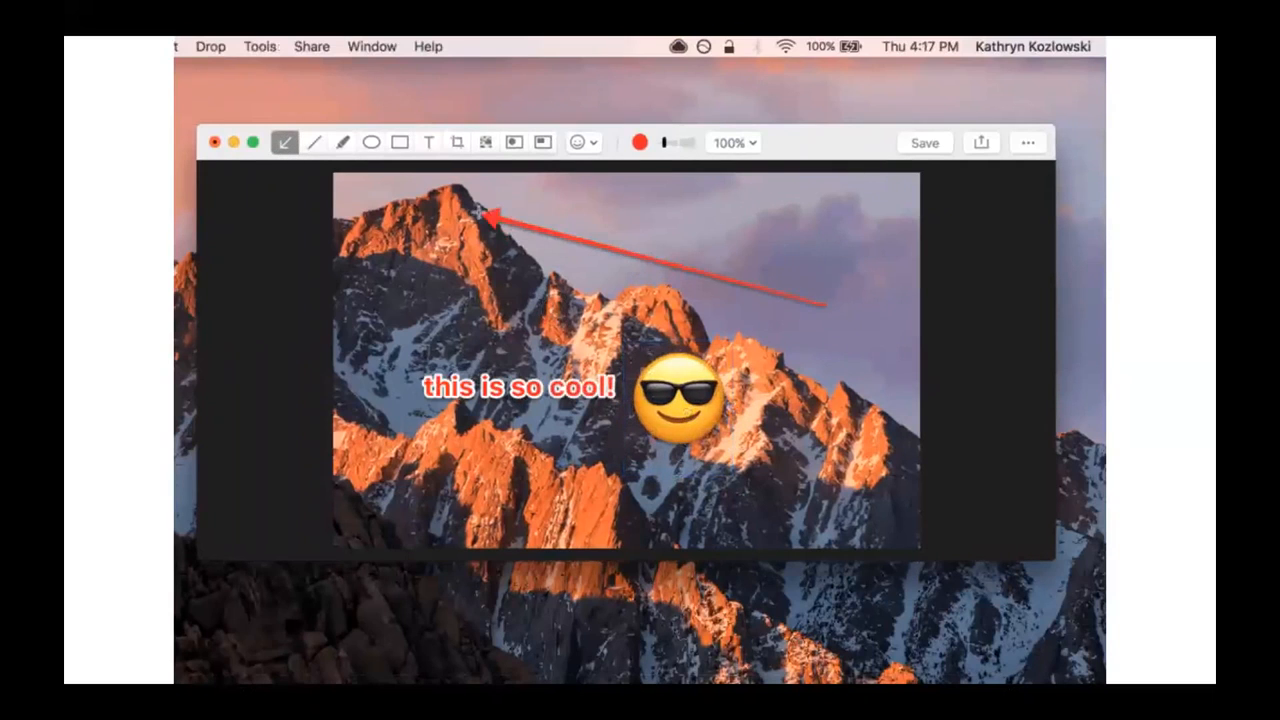
pyautogui.click(924, 142)
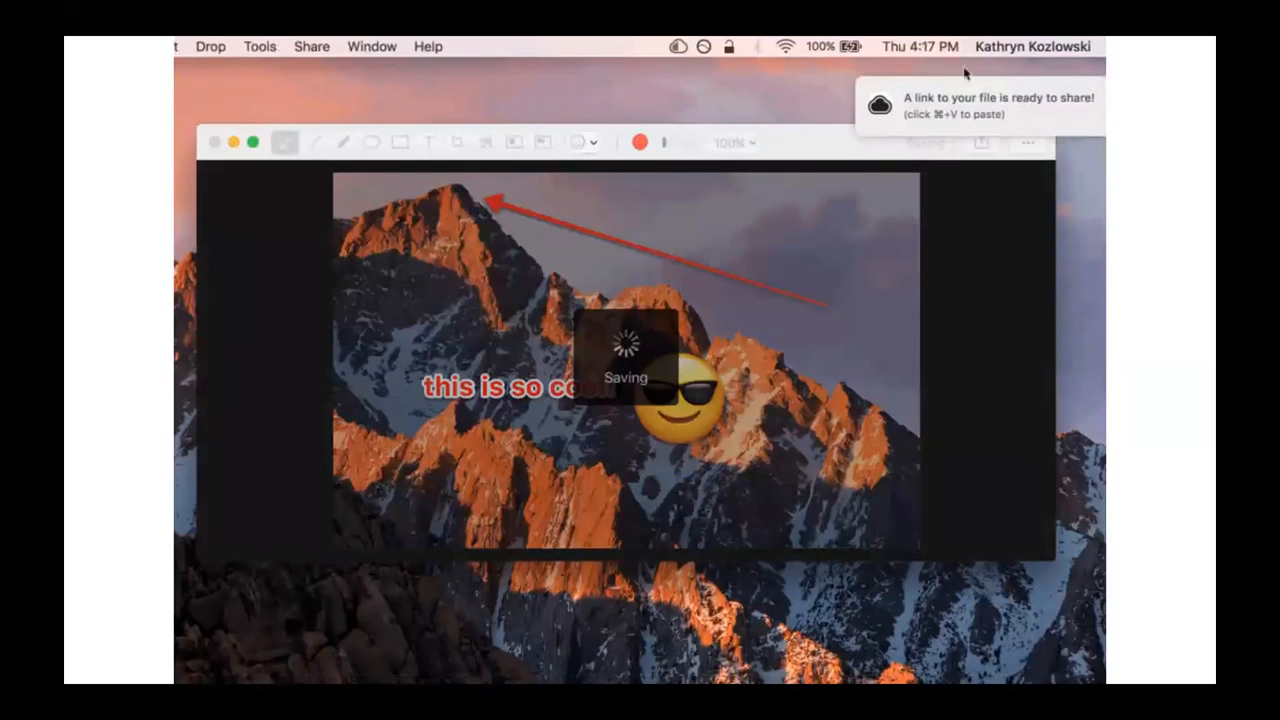
pyautogui.moveTo(664, 120)
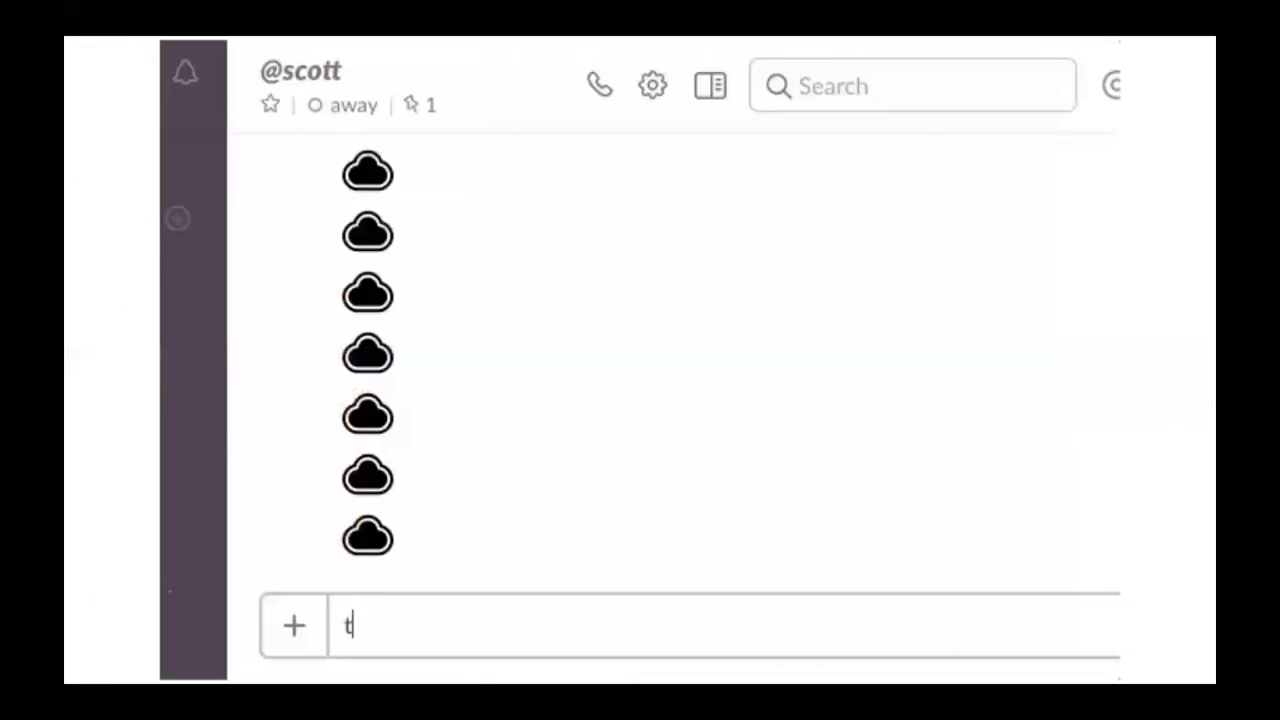
pyautogui.moveTo(1048, 316)
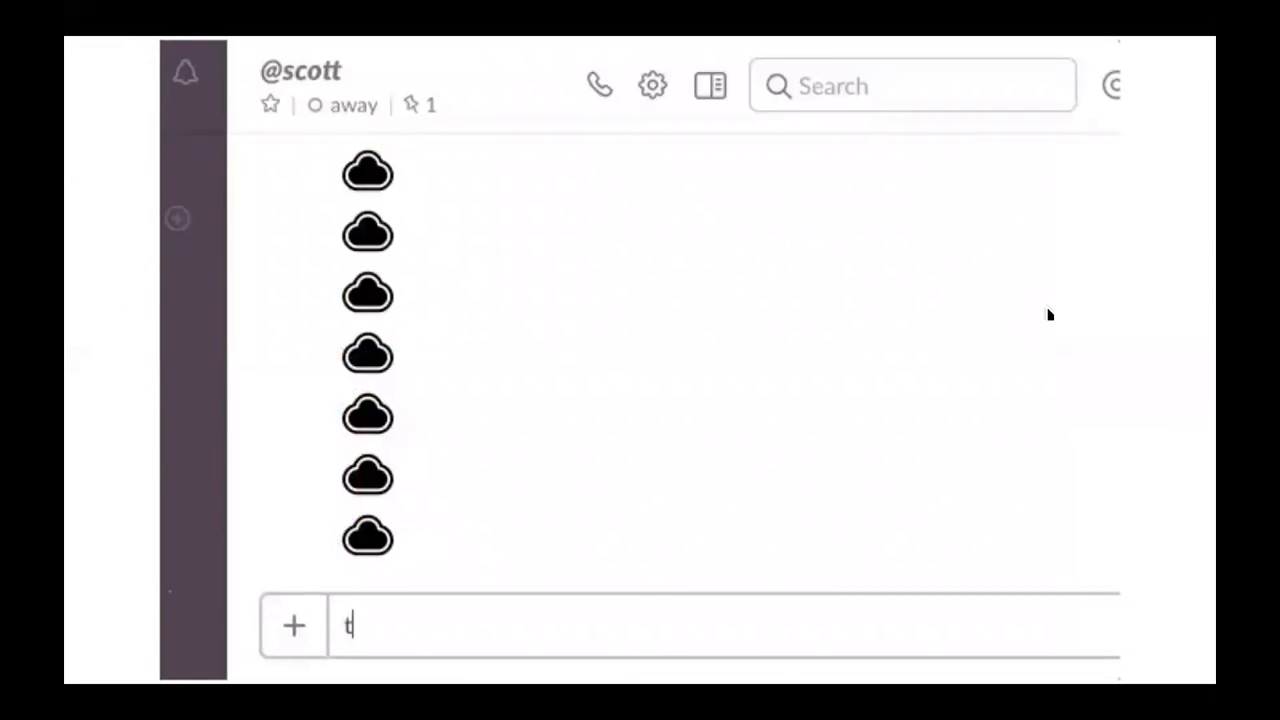
pyautogui.write('his is what')
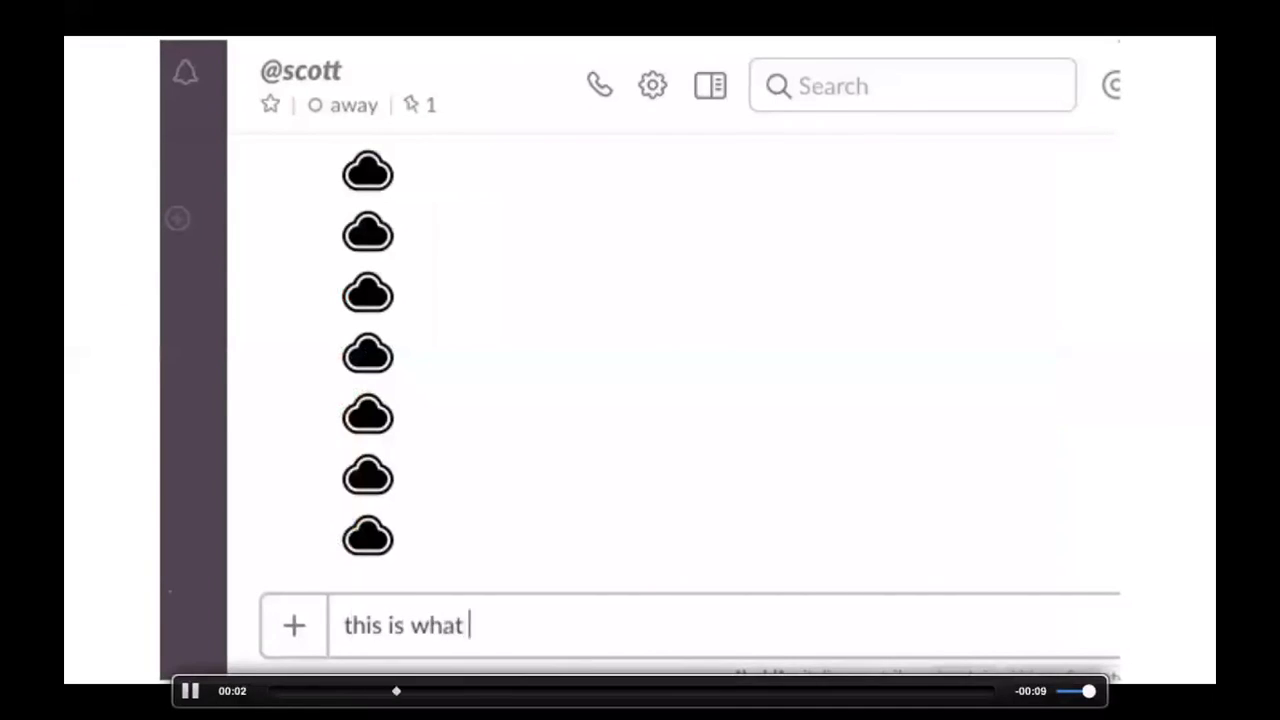
pyautogui.write('i was talk')
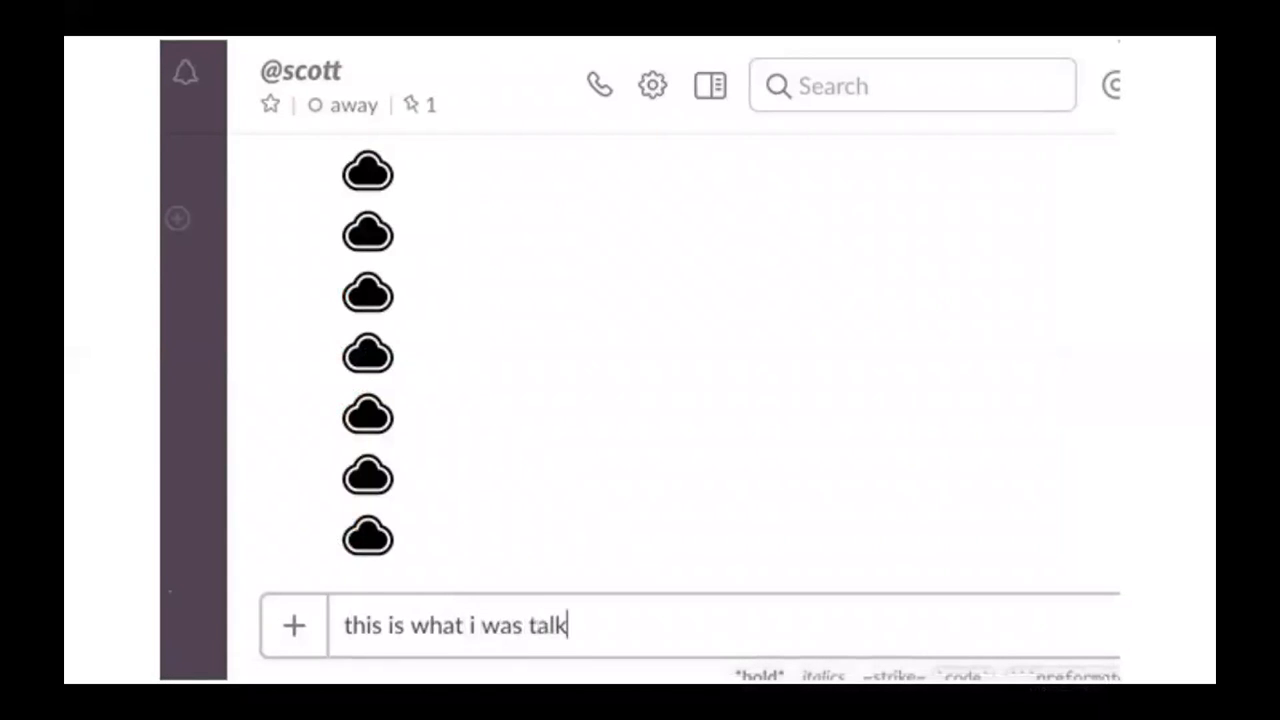
pyautogui.write('ing about!')
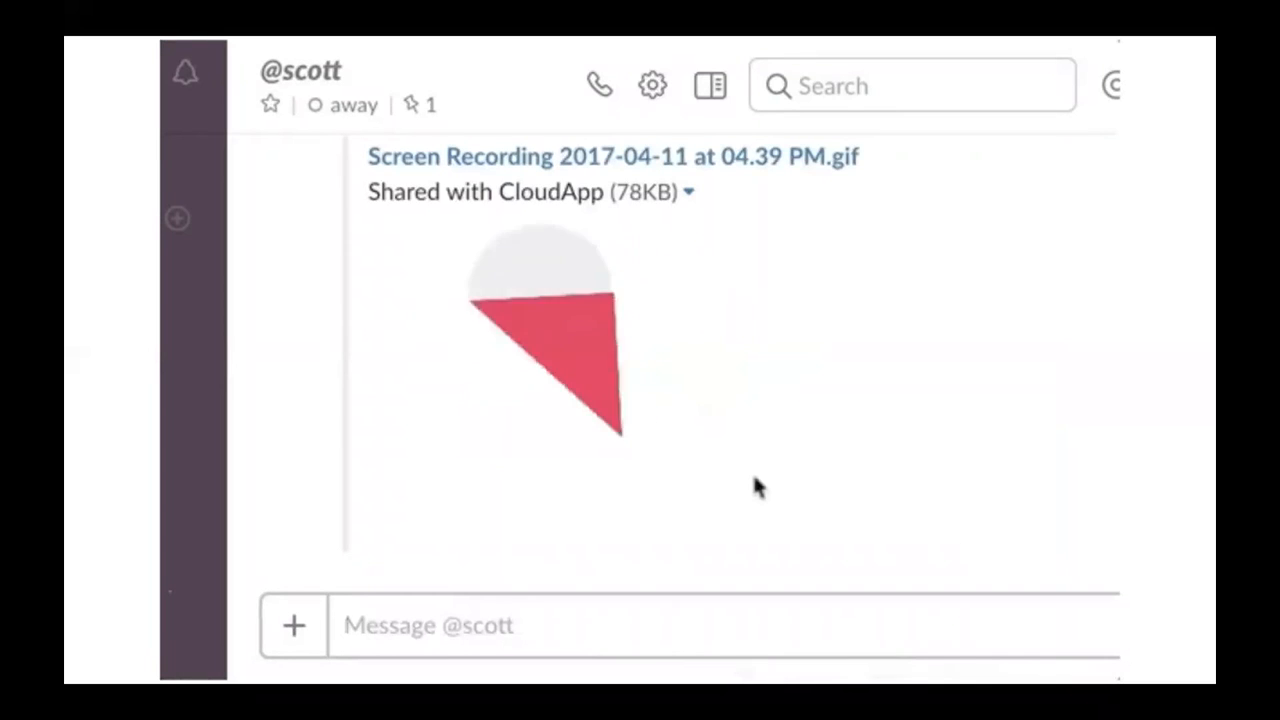
pyautogui.write('this')
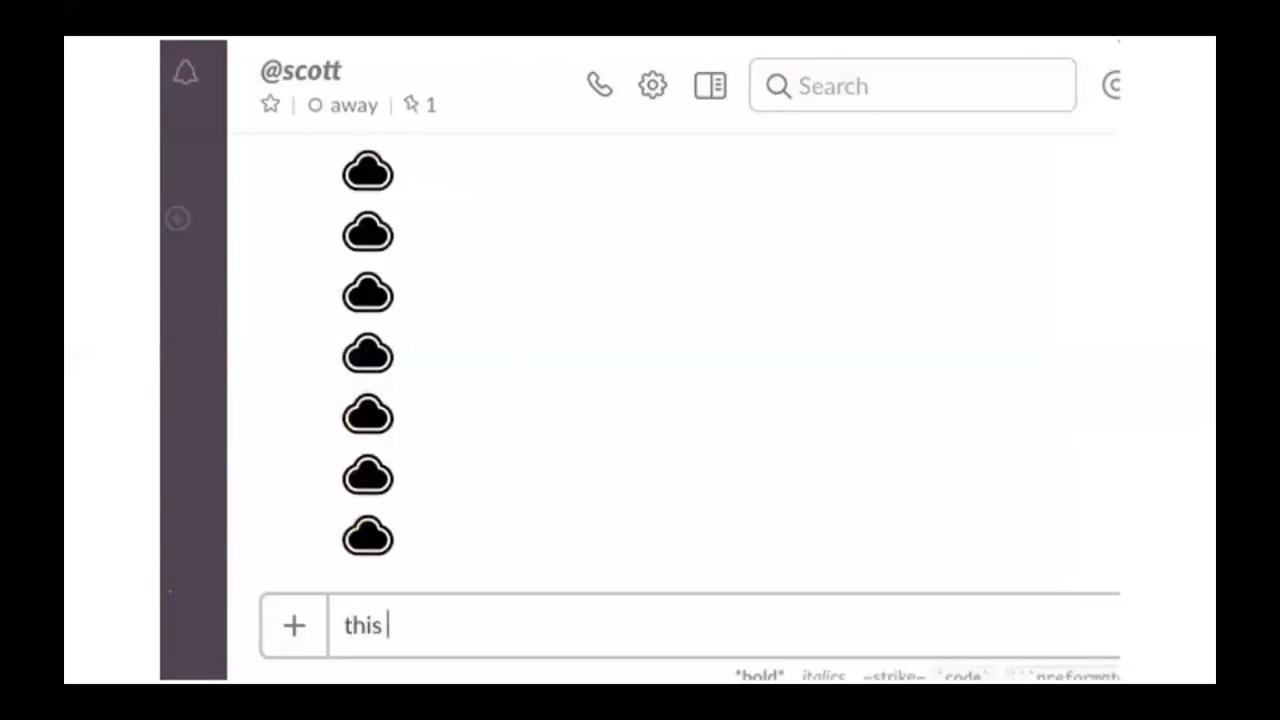
pyautogui.write('is what i')
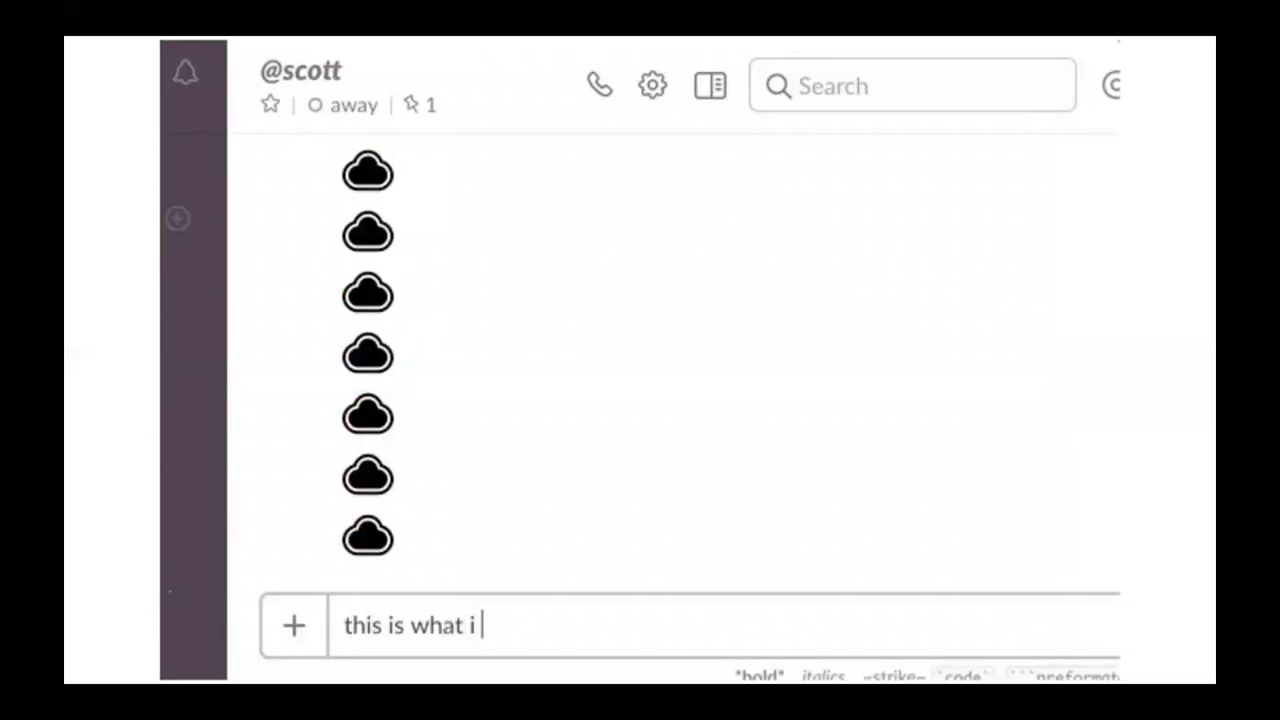
pyautogui.write('was talking a')
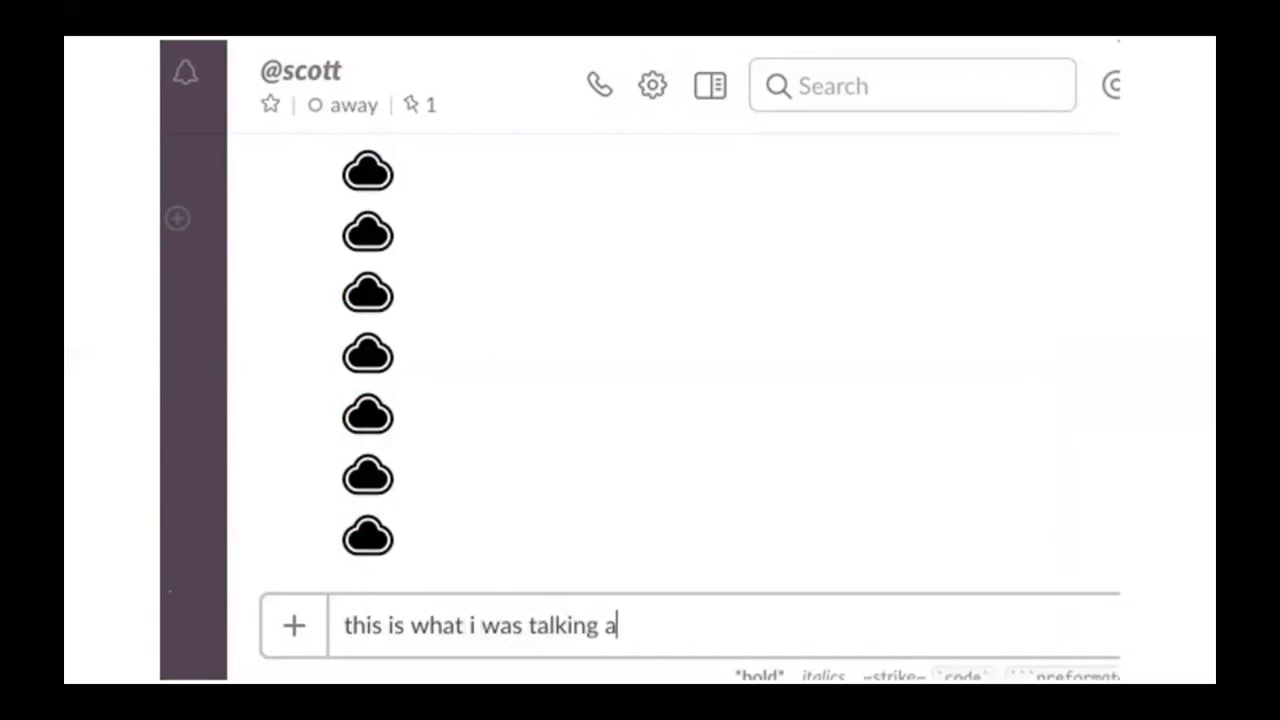
pyautogui.write('bout! https://cl.ly/2tO12L3b3S1b')
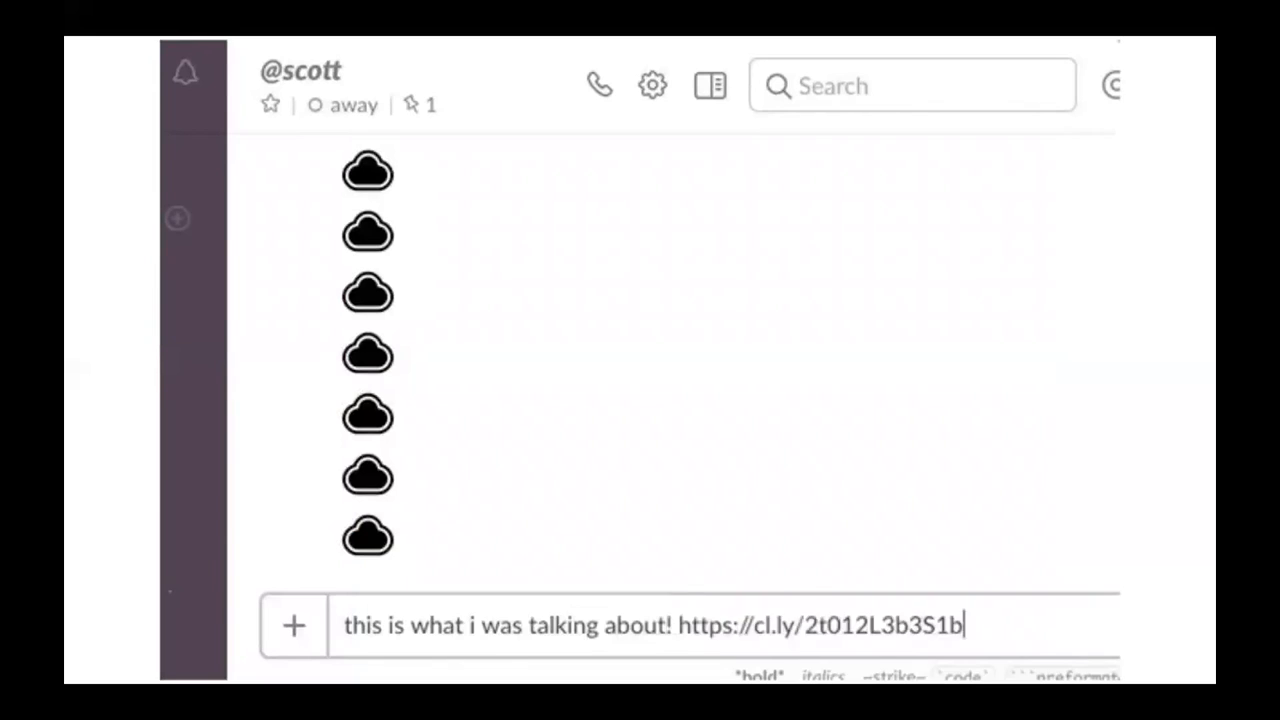
pyautogui.press('Return')
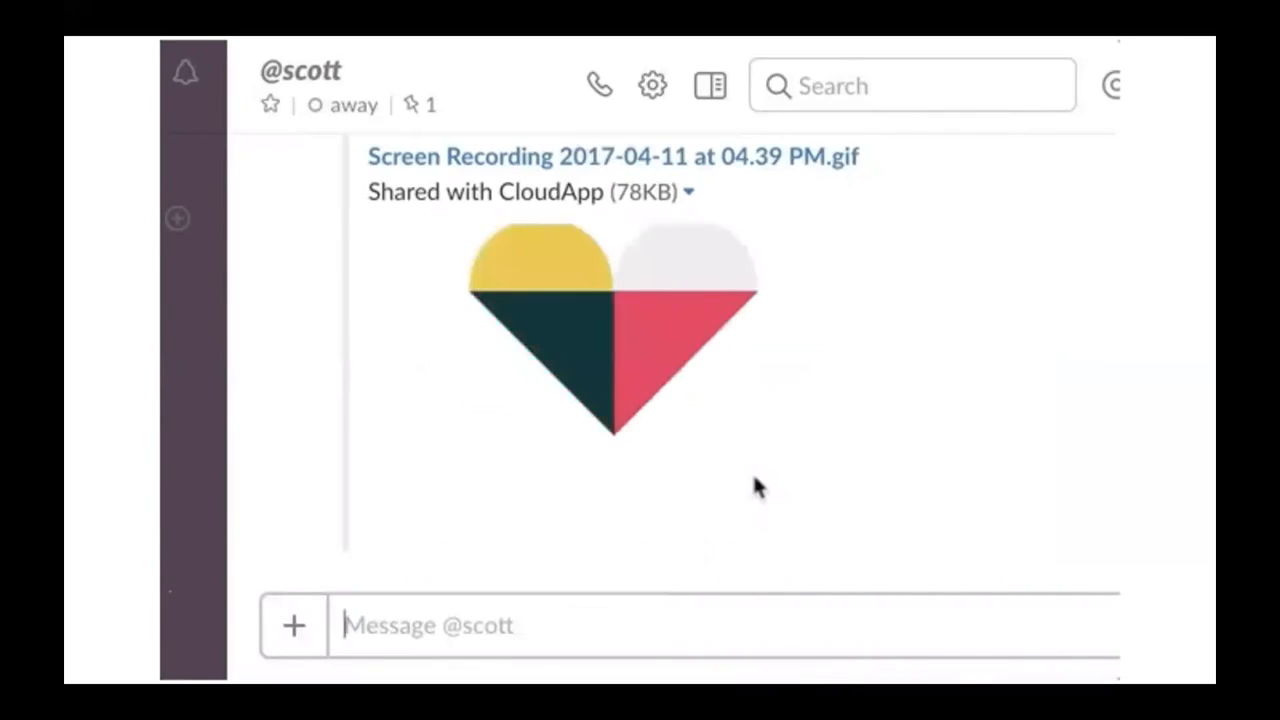
# Send scott a follow-up message 'this is what i was talking about'.
pyautogui.write('this is w')
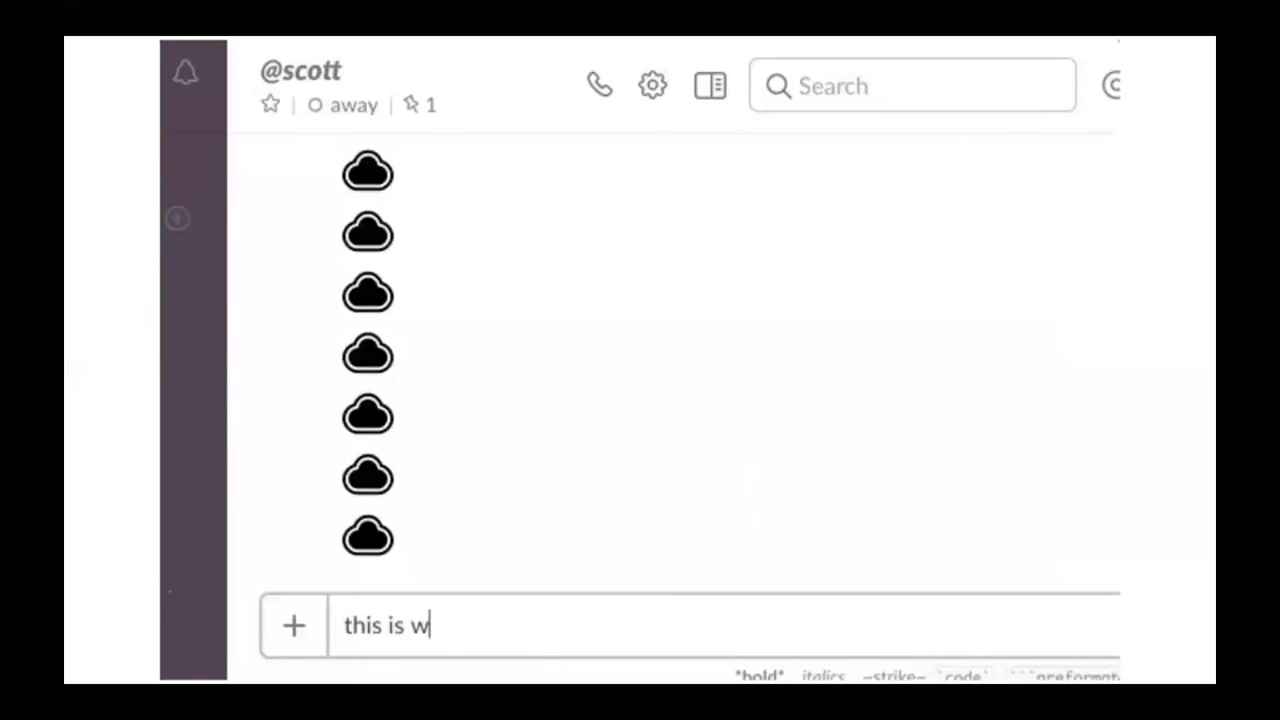
pyautogui.write('hat i was')
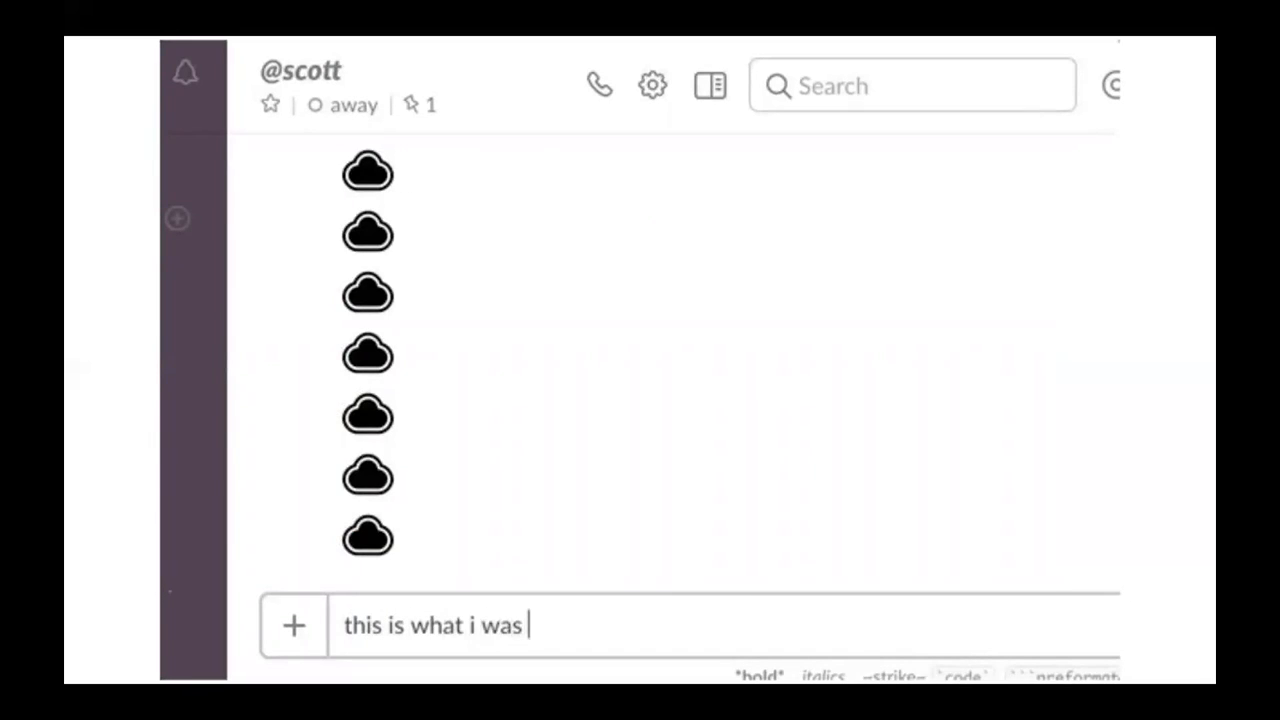
pyautogui.write('talking about')
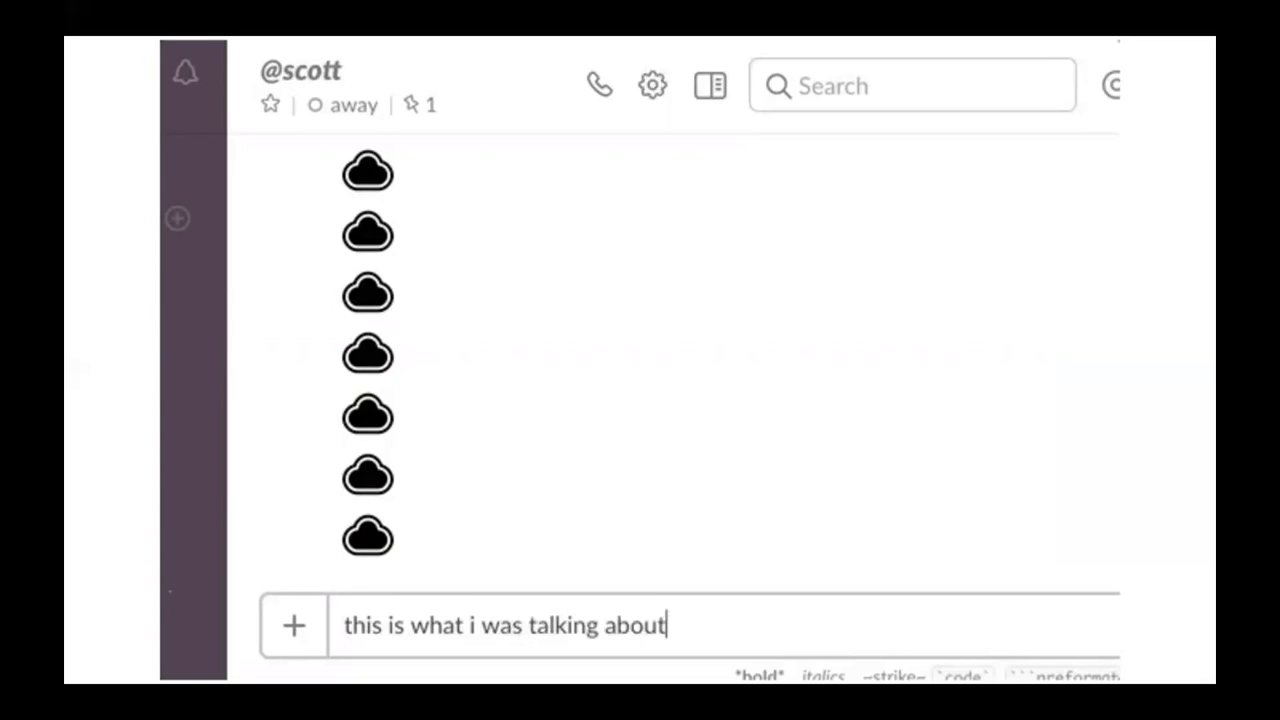
pyautogui.press('Return')
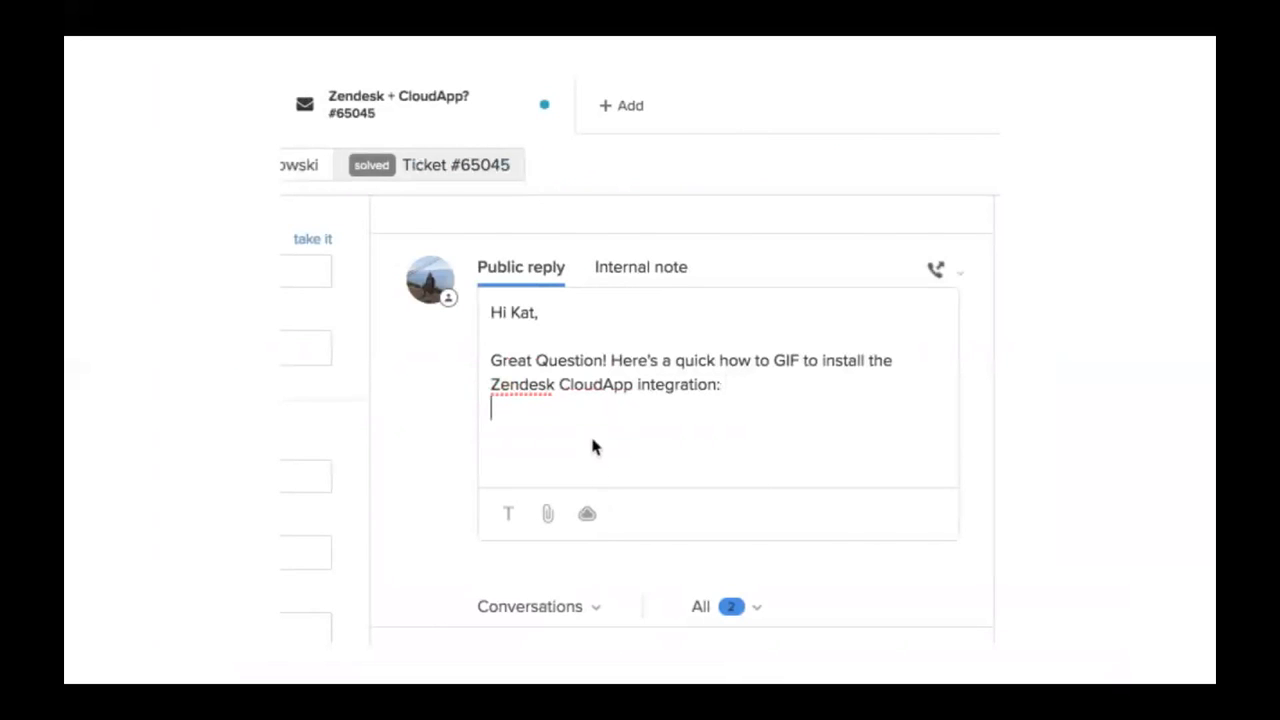
# Insert a recent CloudApp capture after the install how-to sentence in the ticket #65045 reply.
pyautogui.click(588, 512)
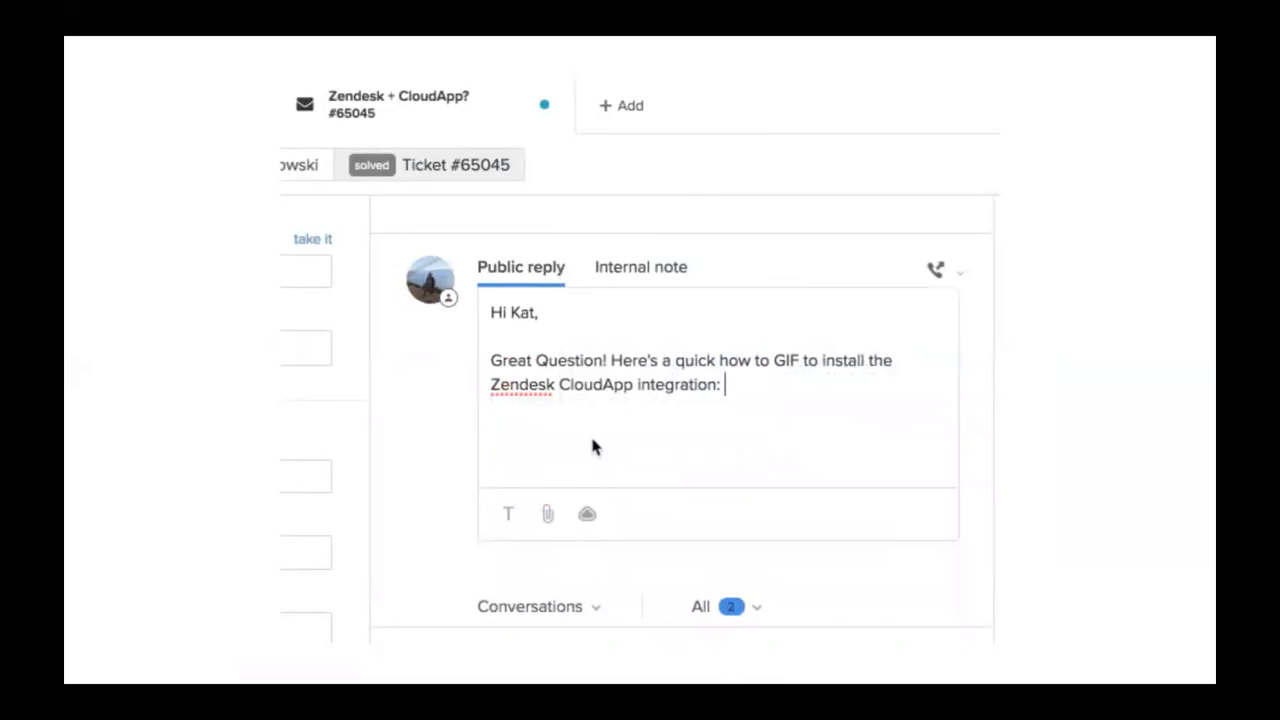
pyautogui.click(588, 512)
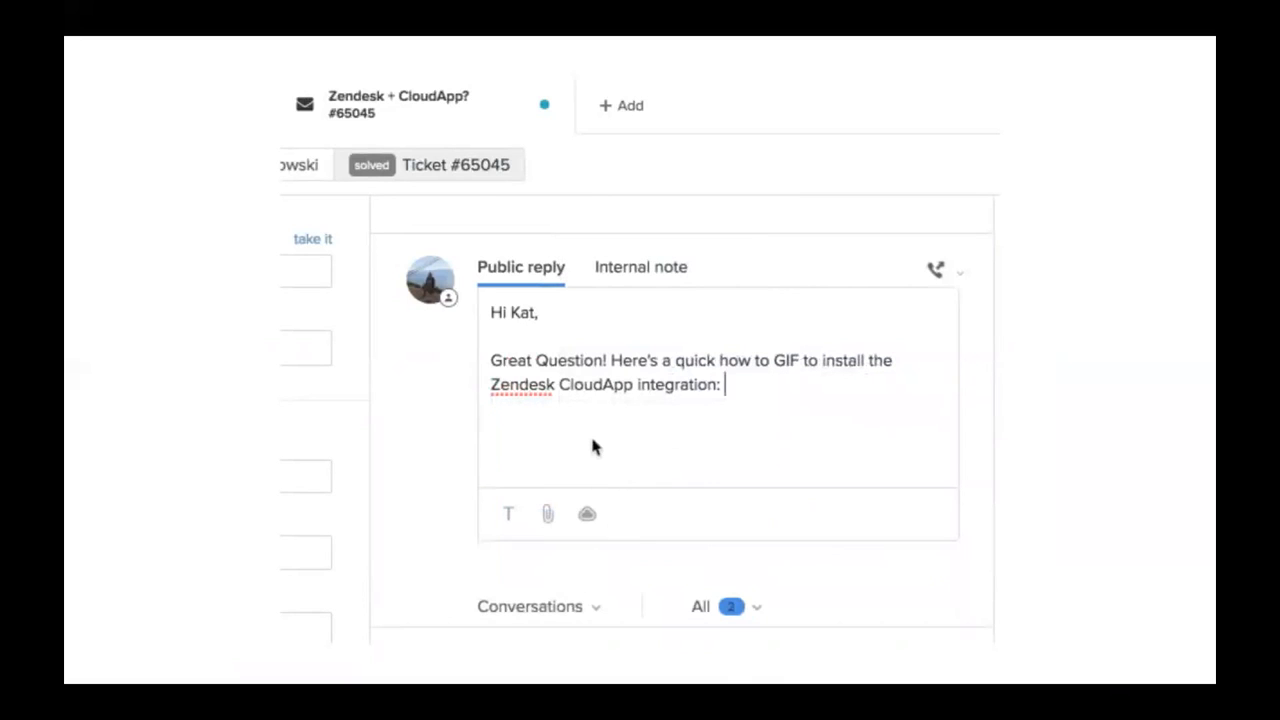
pyautogui.click(588, 512)
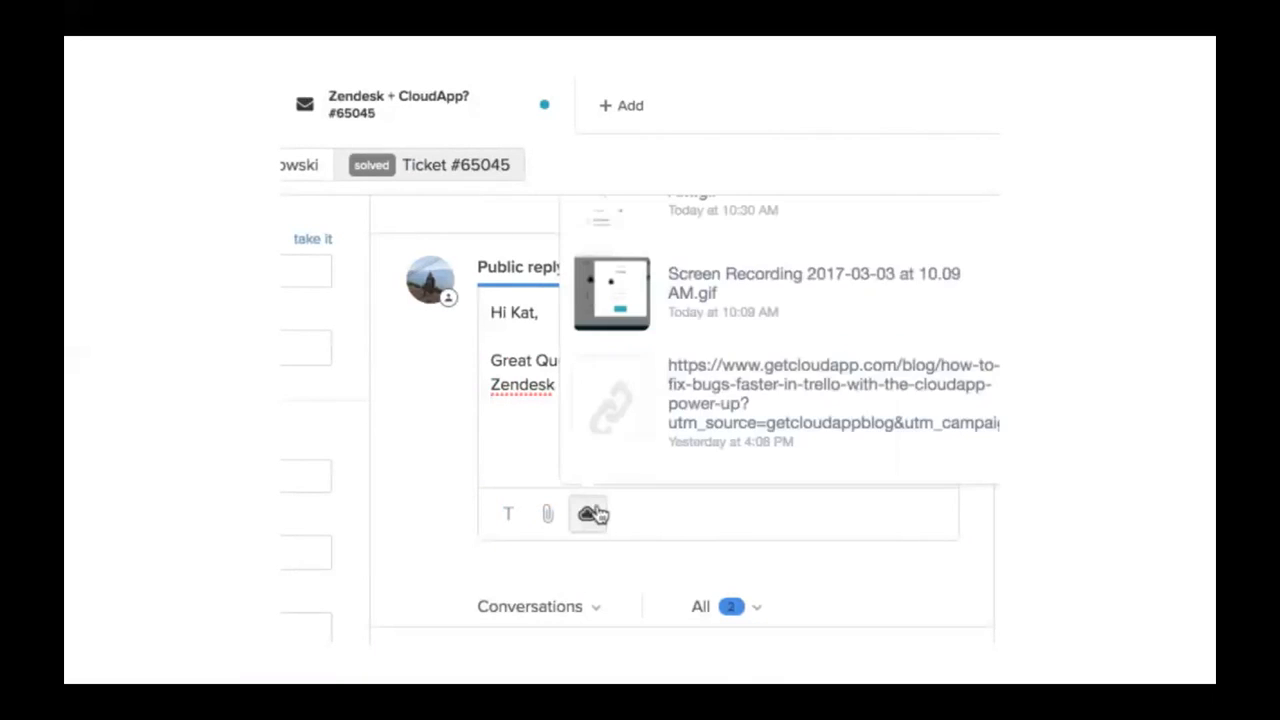
pyautogui.click(588, 512)
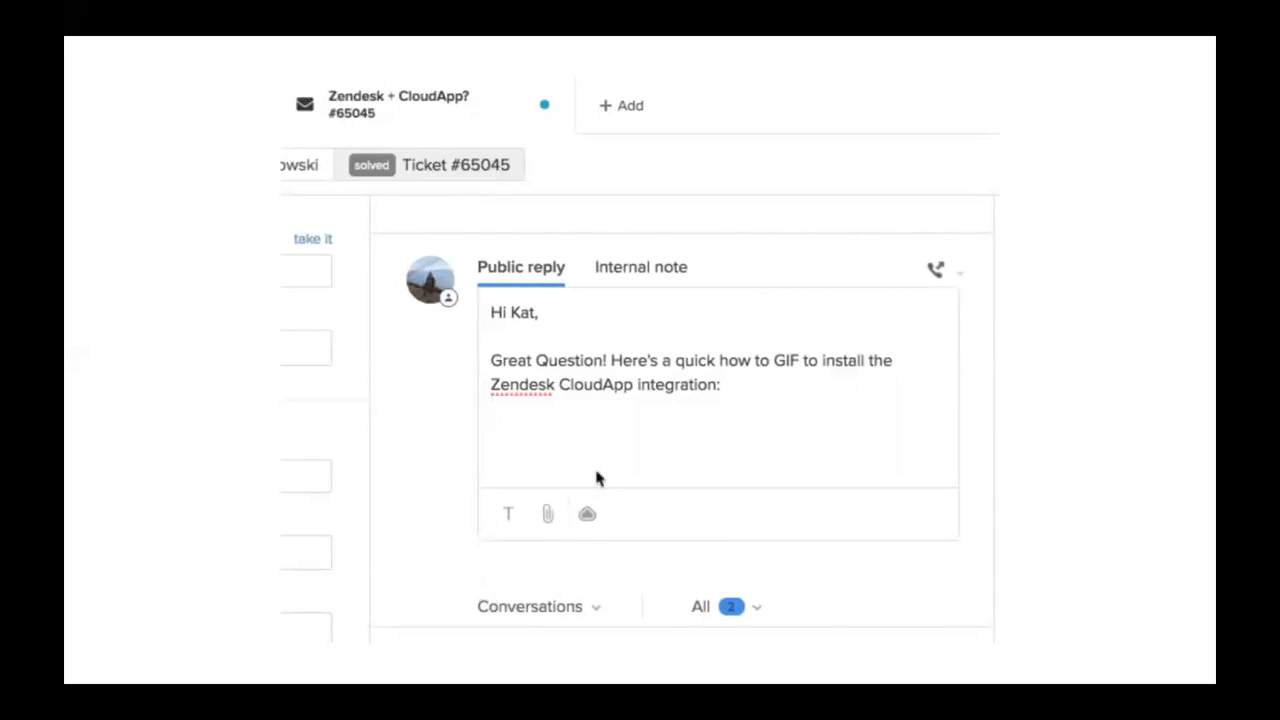
pyautogui.click(588, 512)
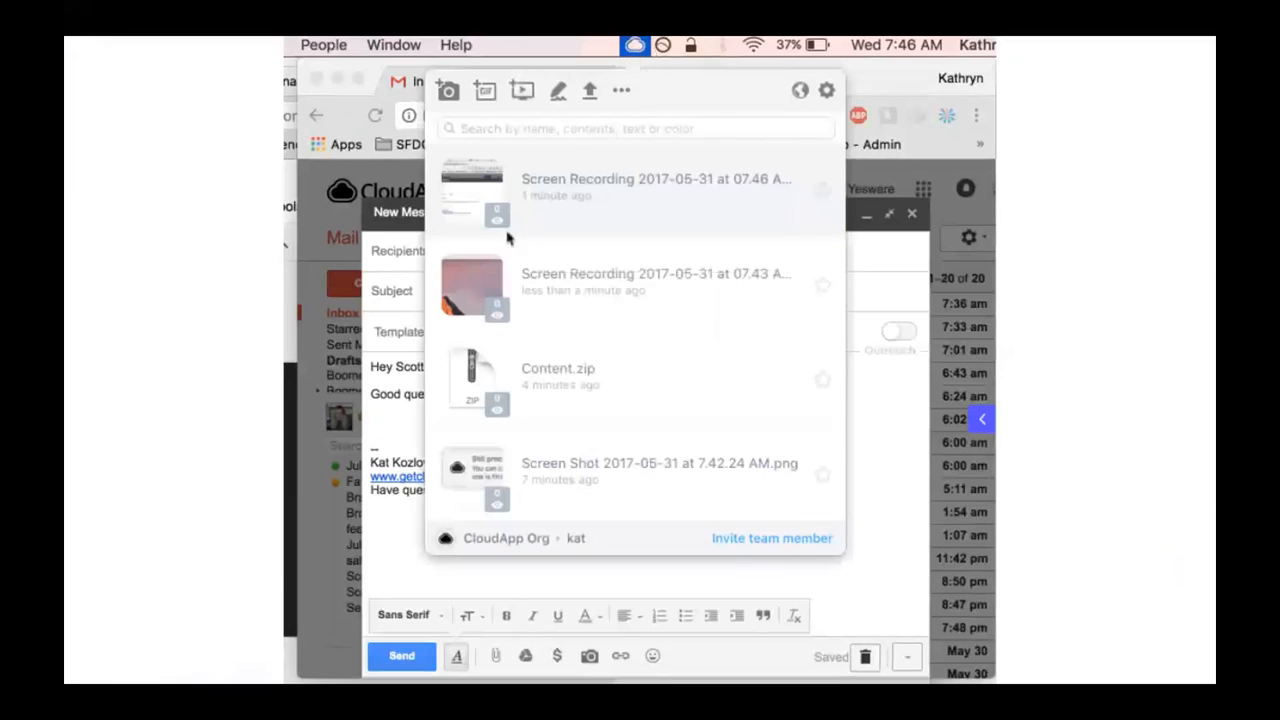
# Drag the newest Screen Recording from the CloudApp panel into the Gmail message body to Scott.
pyautogui.moveTo(470, 284); pyautogui.dragTo(410, 424)
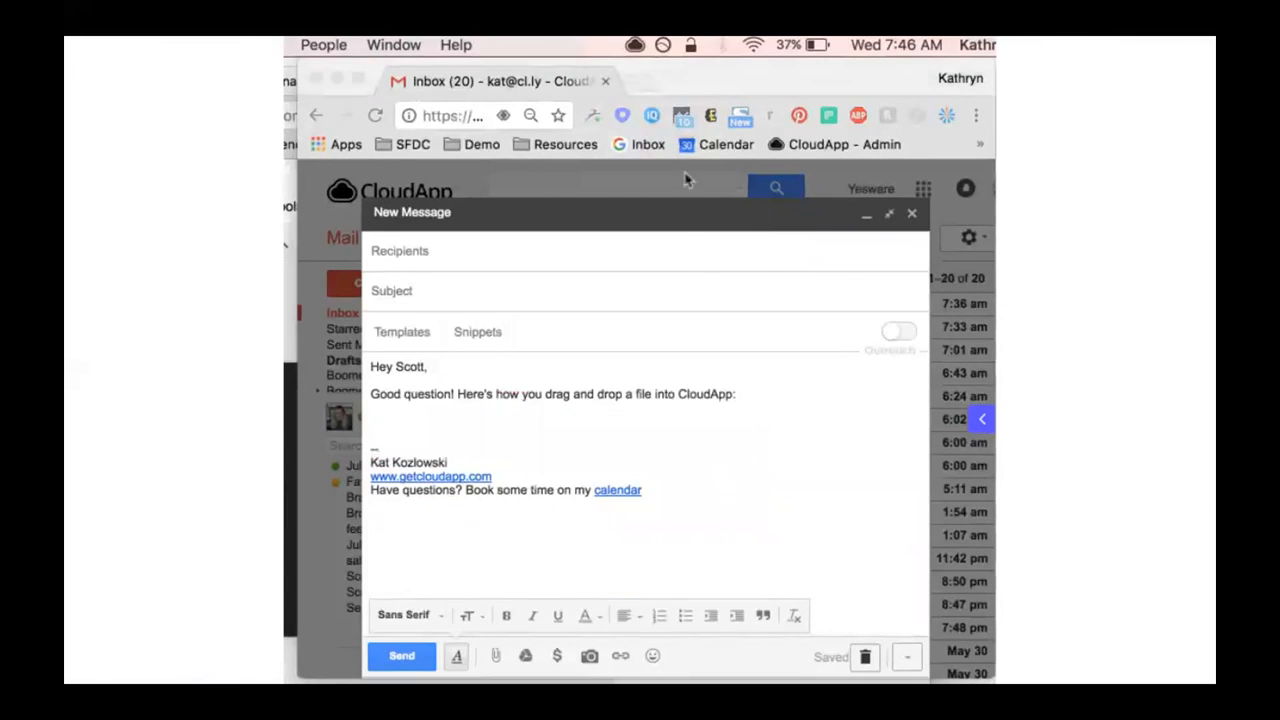
pyautogui.click(634, 44)
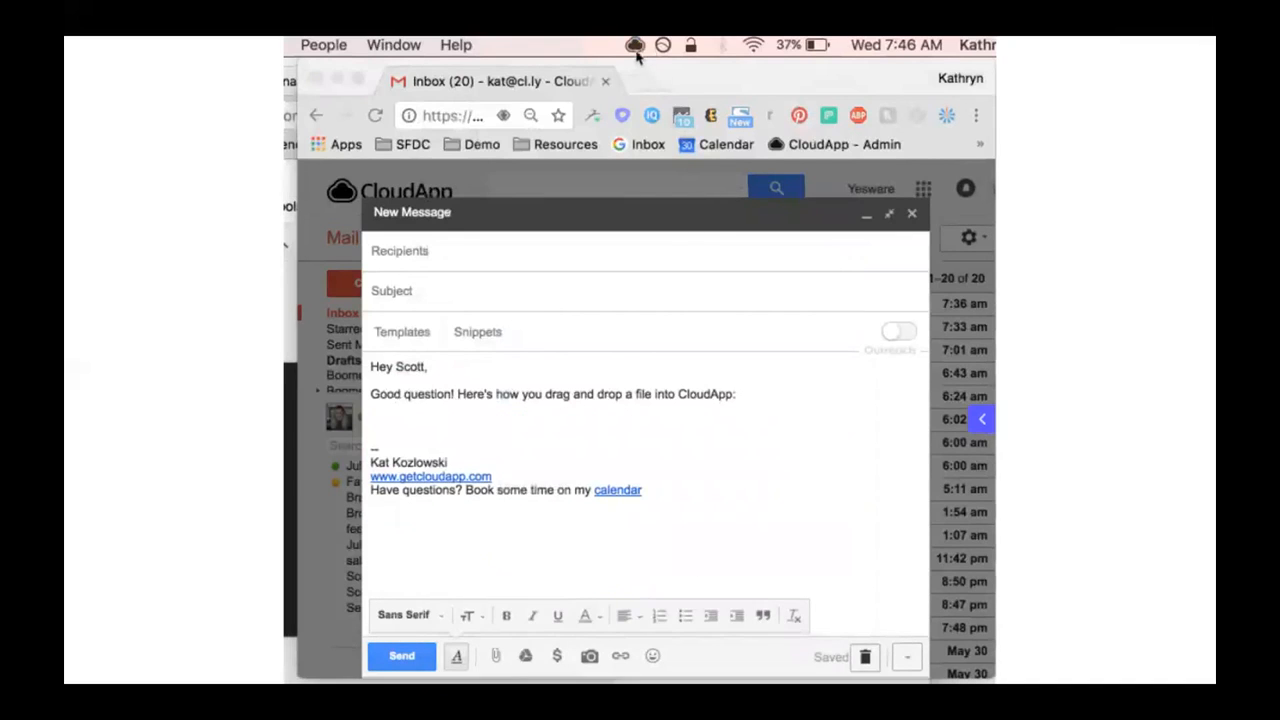
pyautogui.click(636, 44)
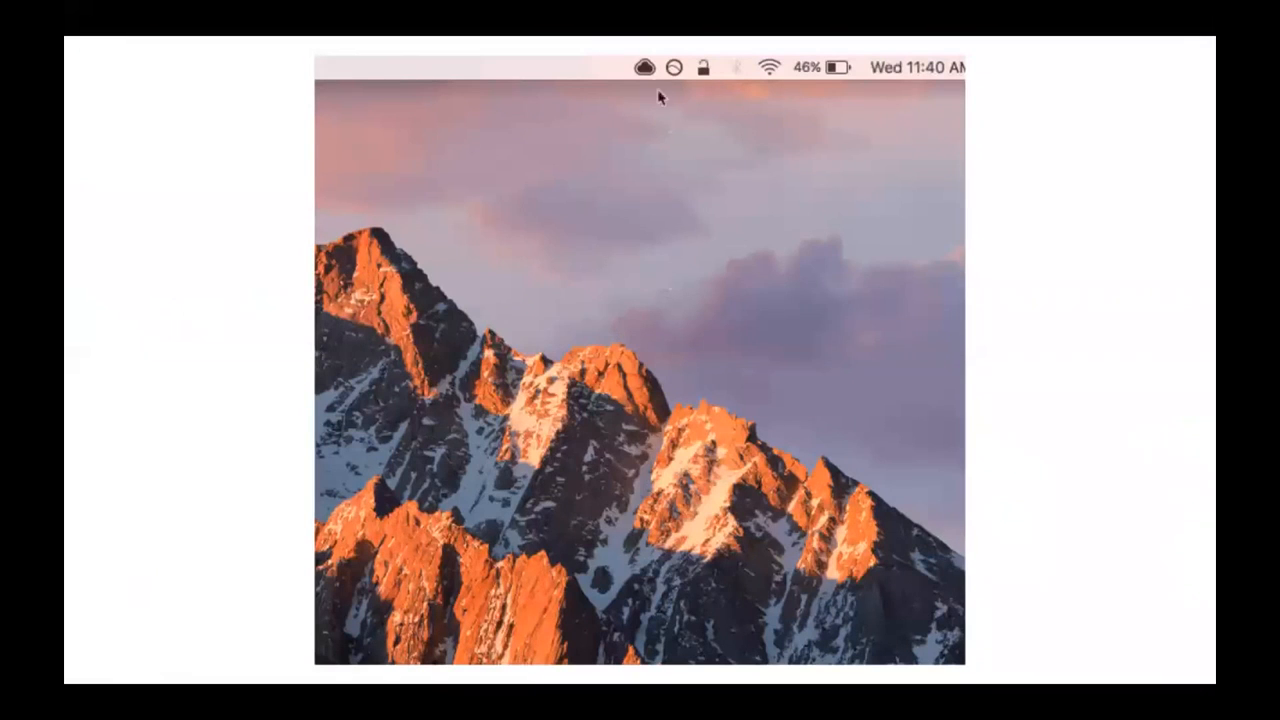
# View the newest recording's share settings and its Expires choices, leaving expiration at Never.
pyautogui.click(644, 68)
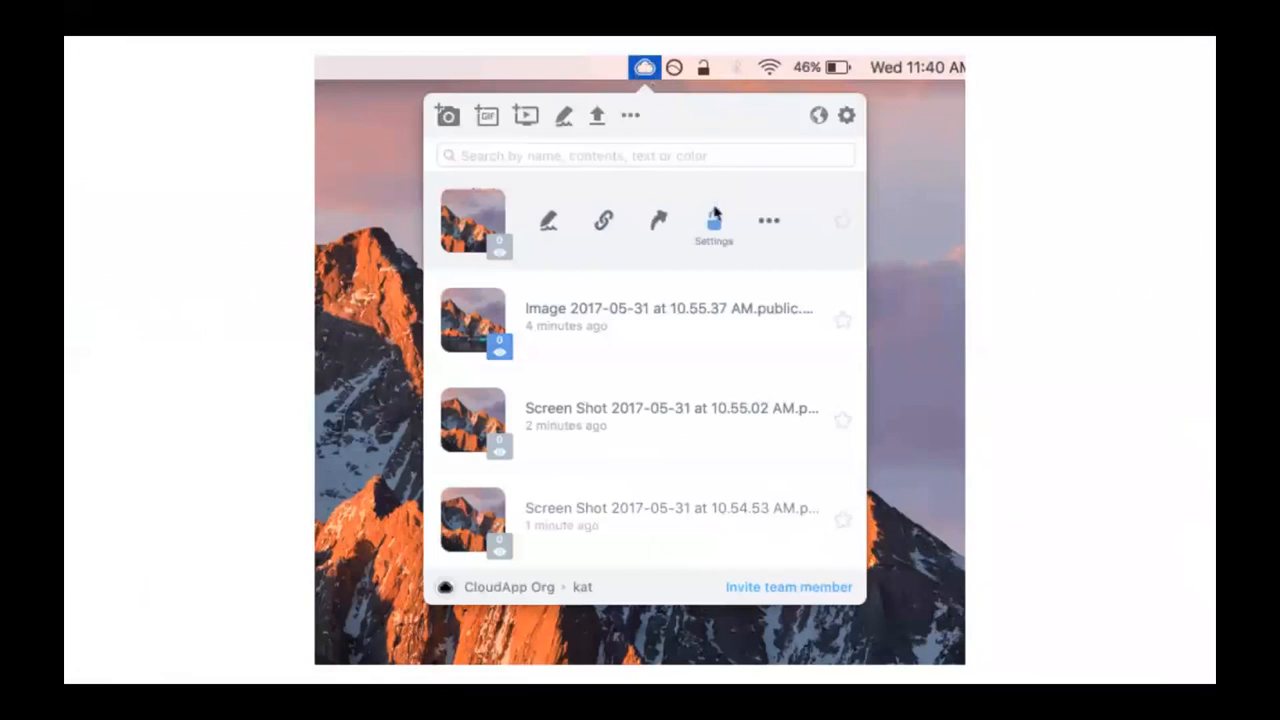
pyautogui.click(712, 220)
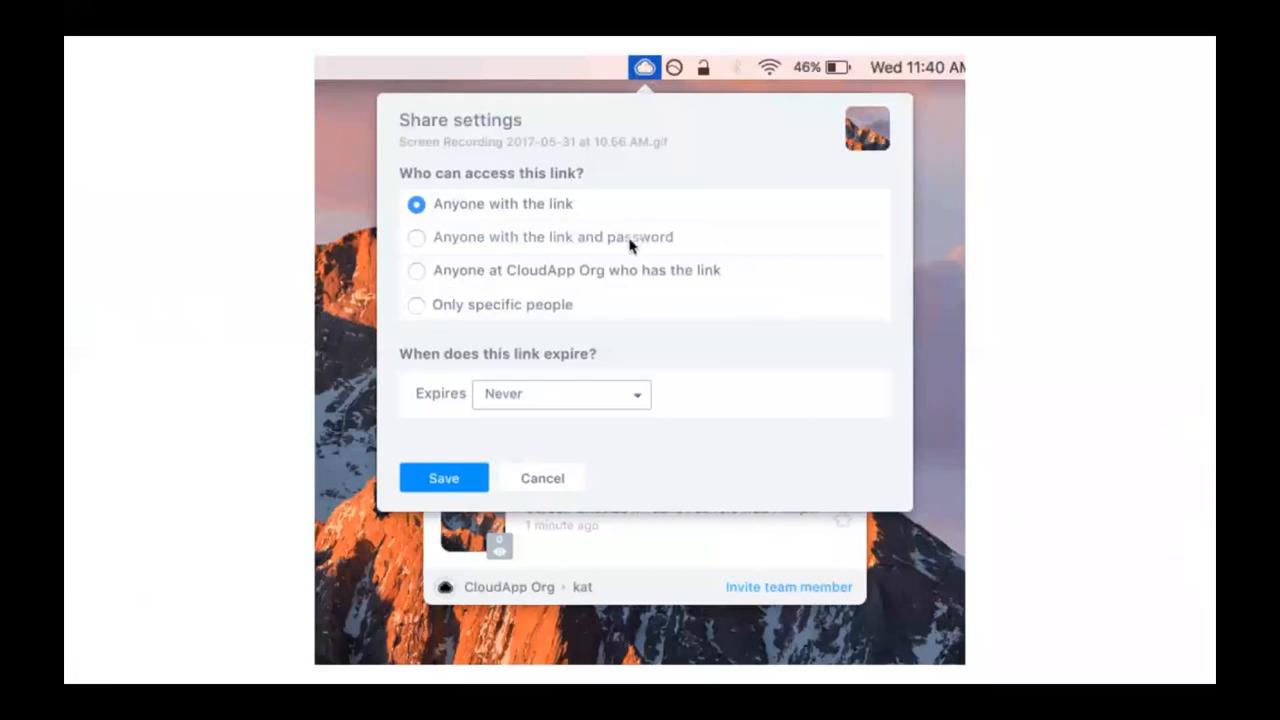
pyautogui.moveTo(620, 342)
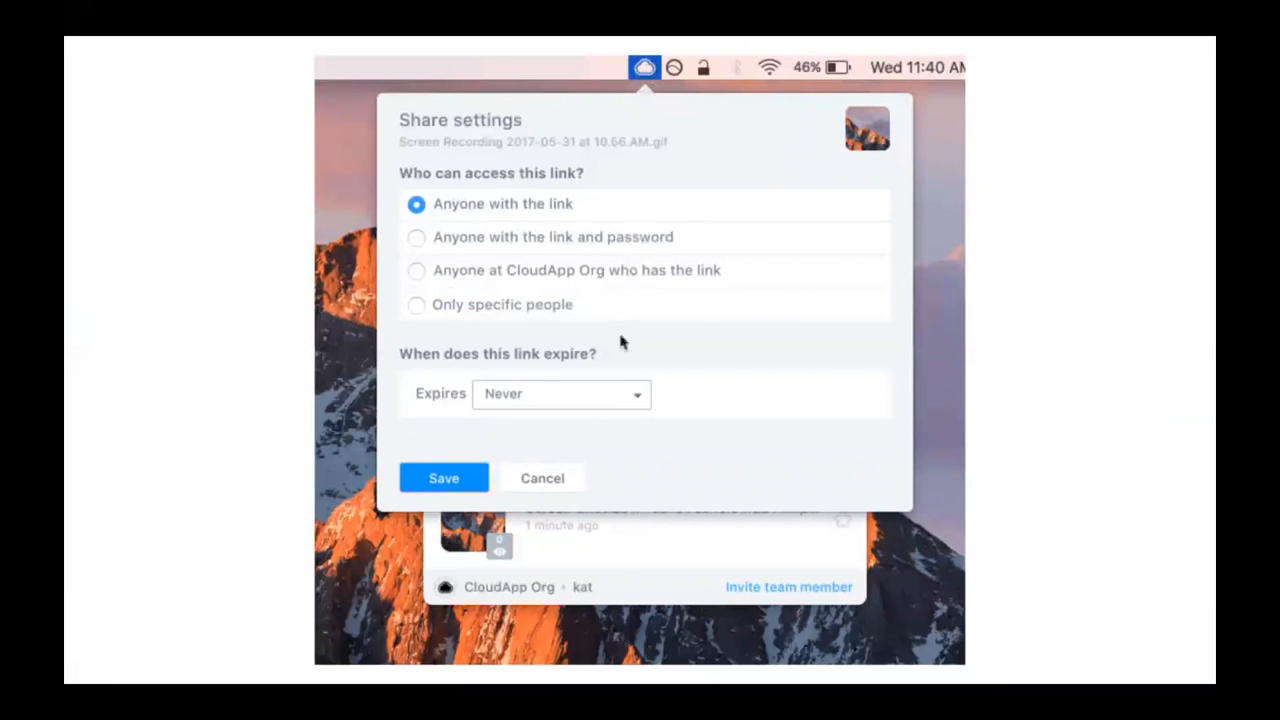
pyautogui.click(560, 392)
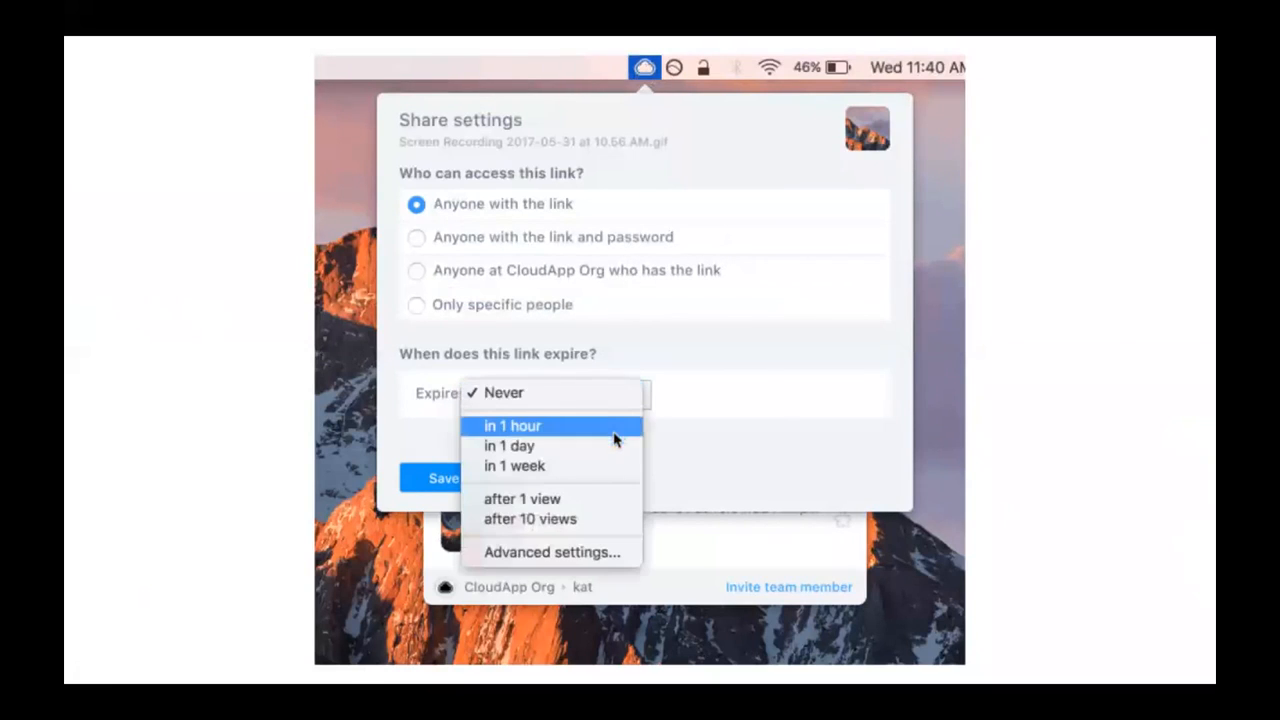
pyautogui.moveTo(614, 520)
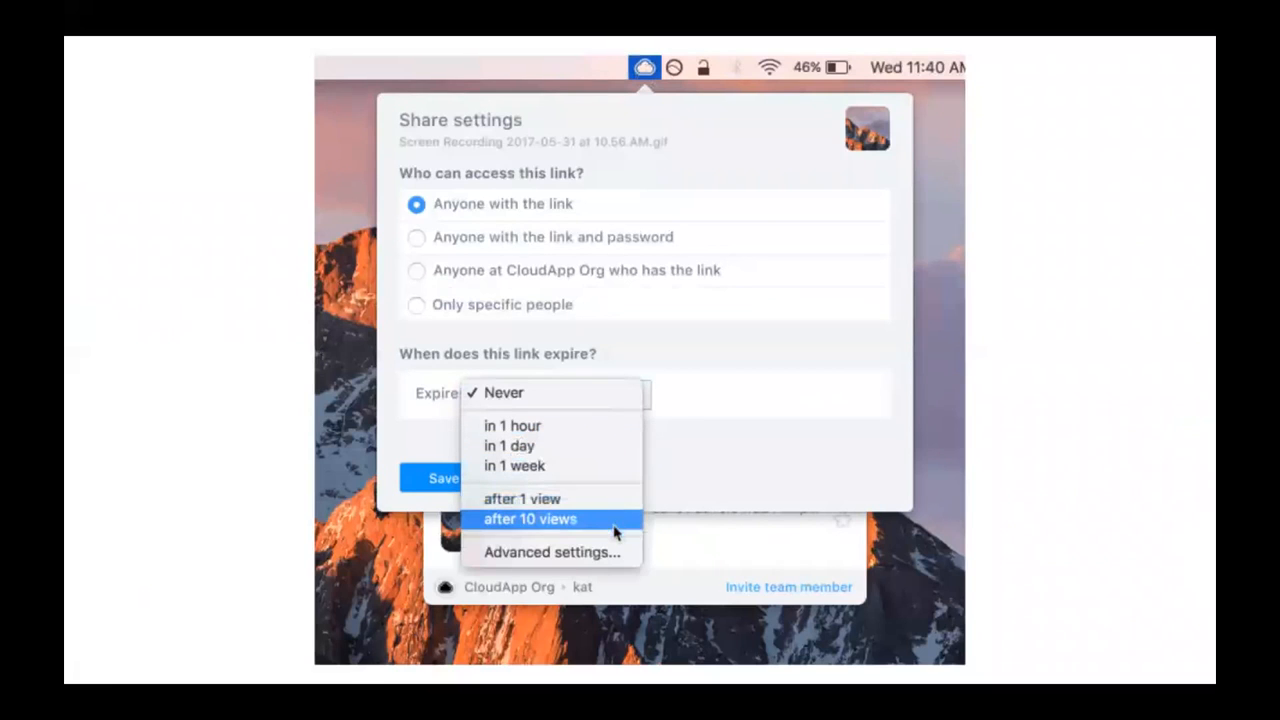
pyautogui.click(504, 392)
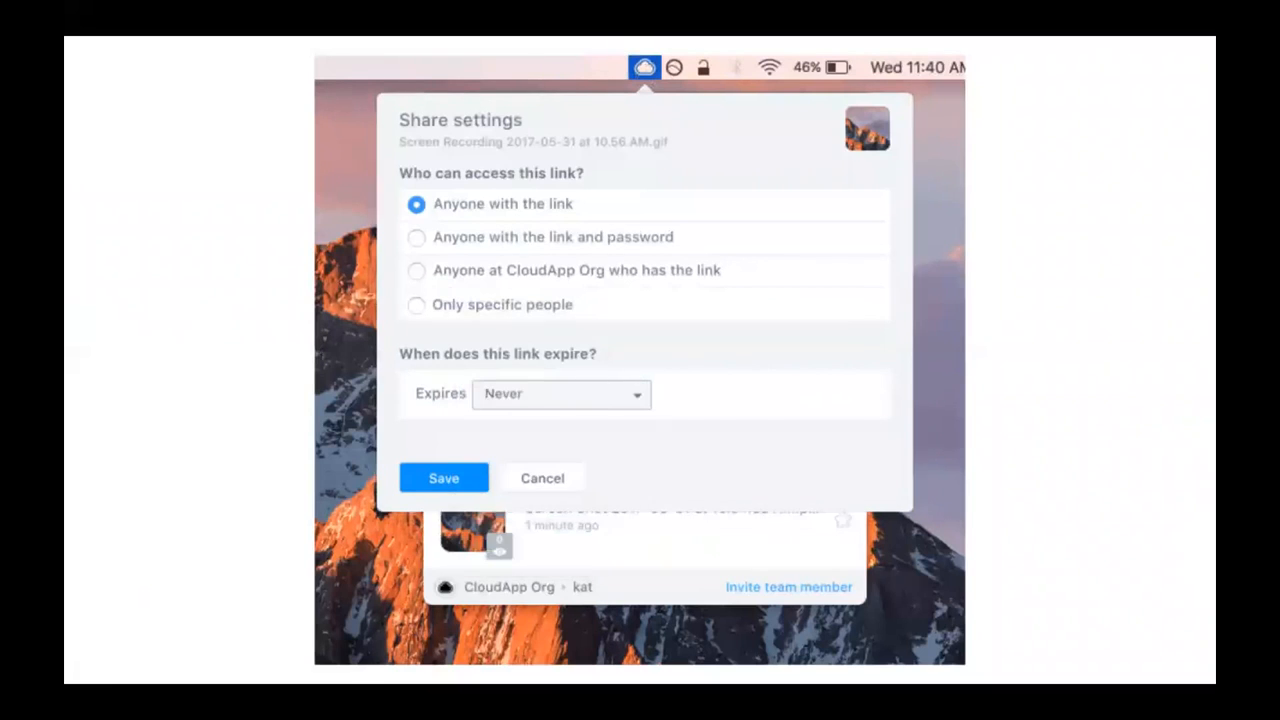
# Close the share settings unsaved, reopen them and show the Expires choices again.
pyautogui.click(542, 478)
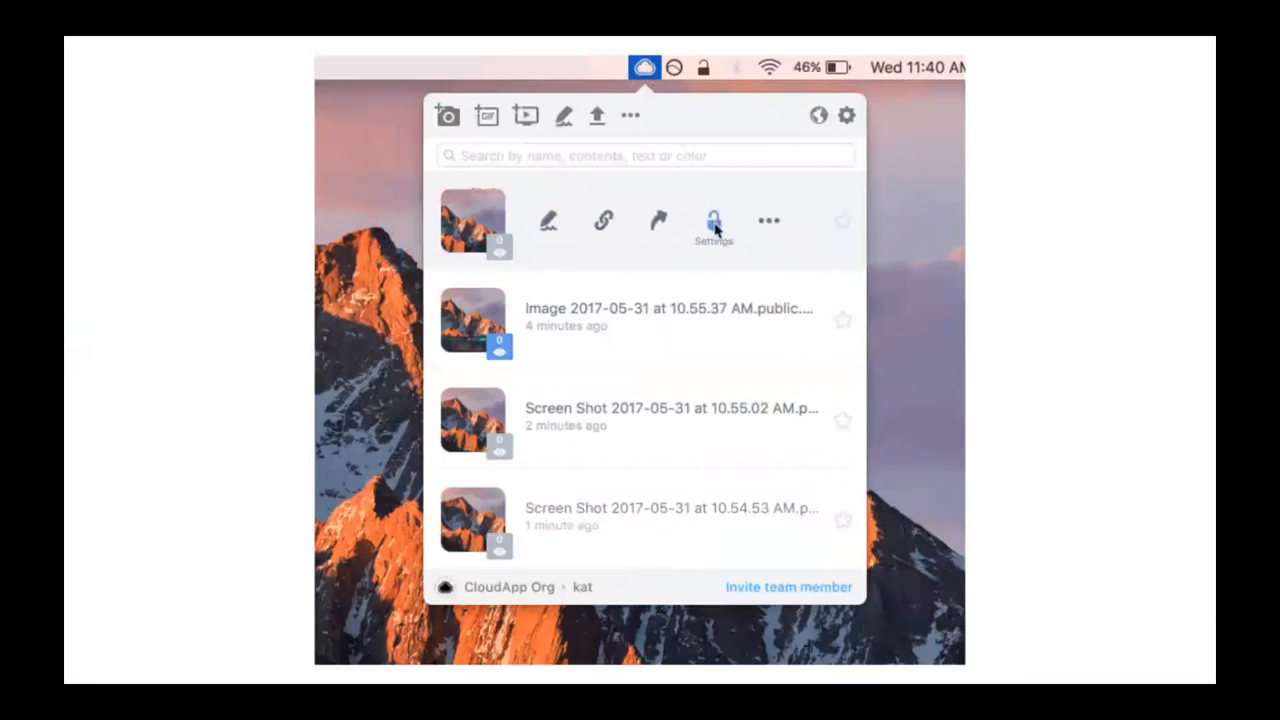
pyautogui.click(714, 220)
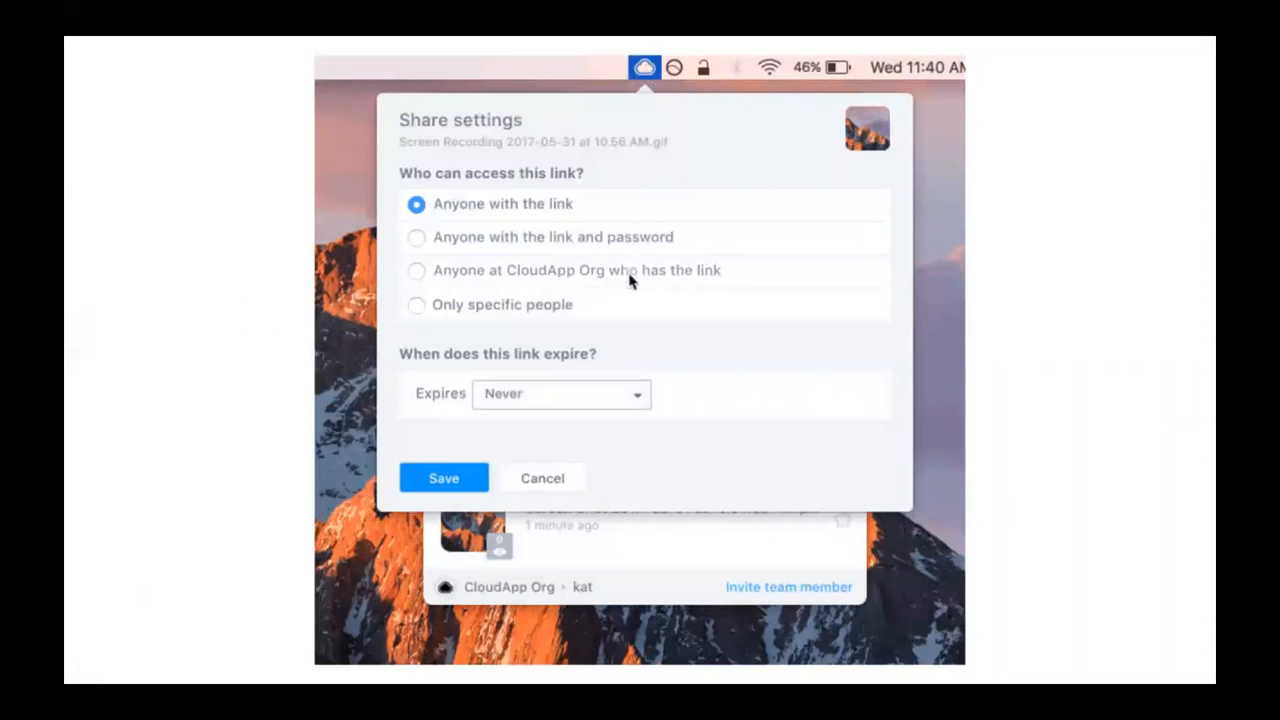
pyautogui.click(560, 392)
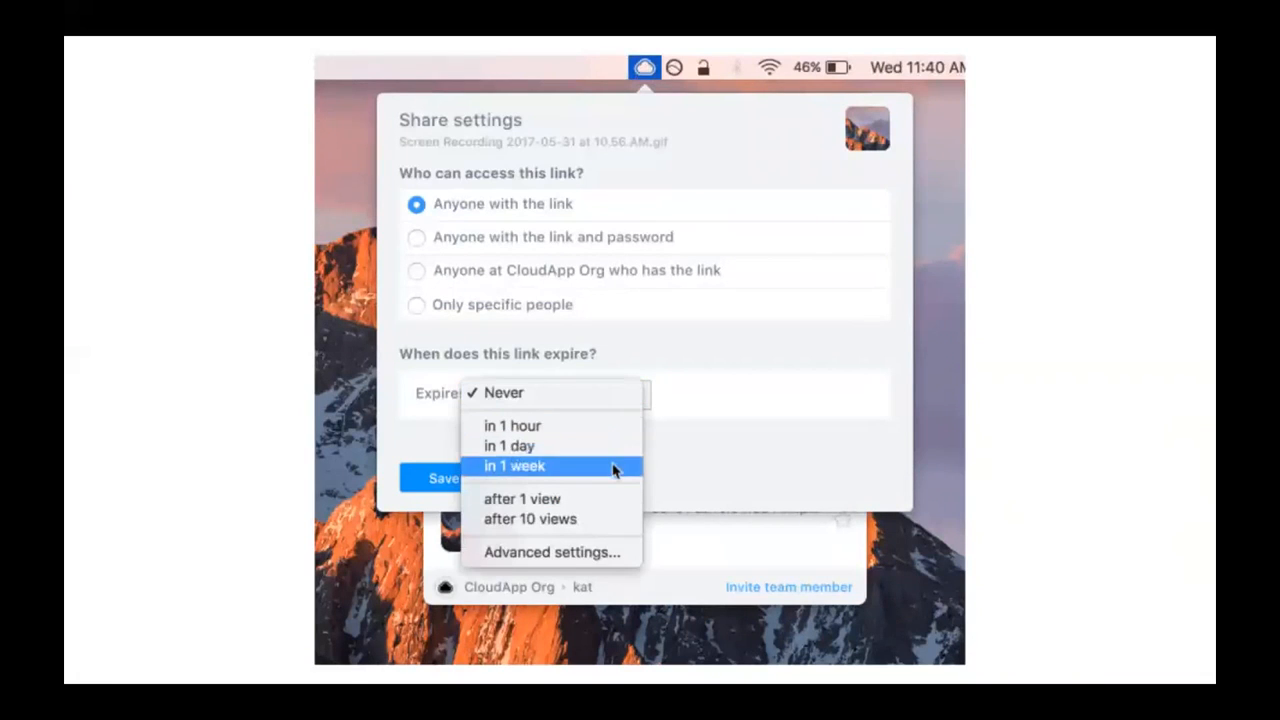
pyautogui.moveTo(552, 552)
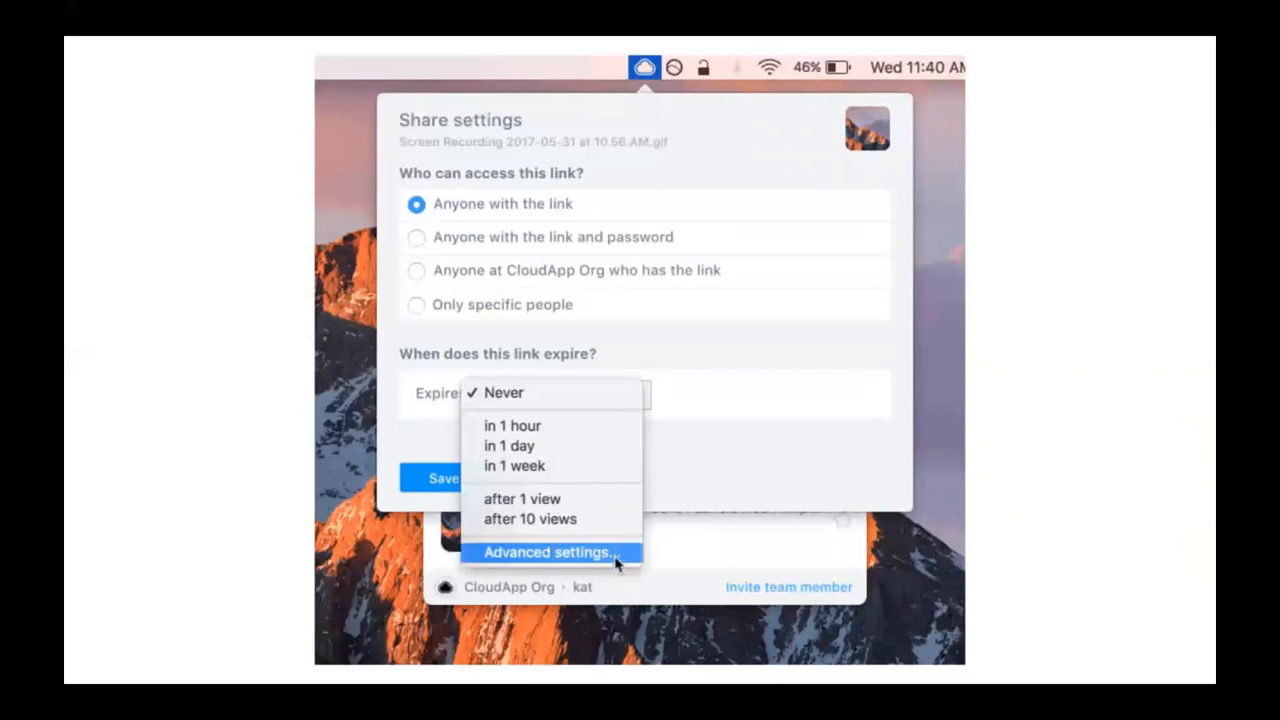